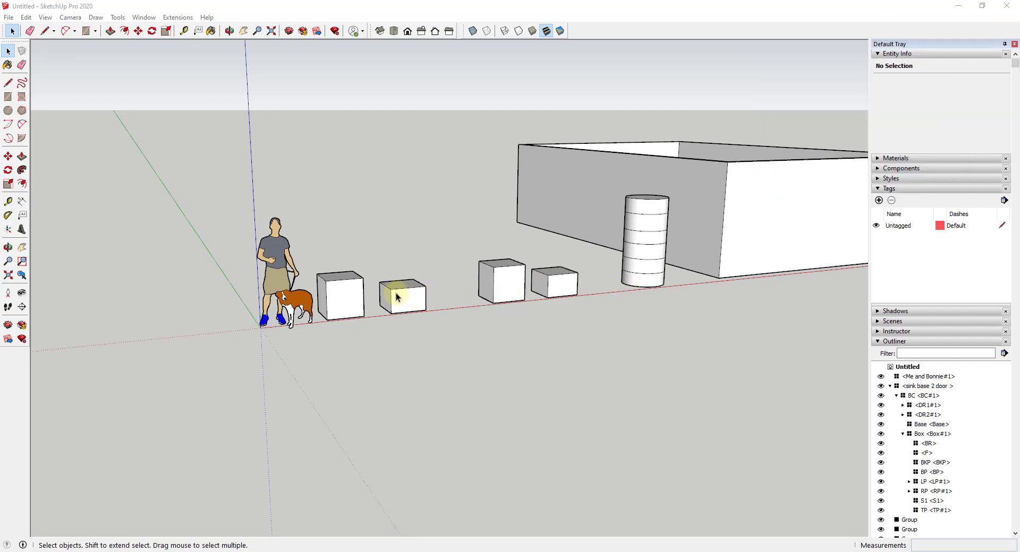
pyautogui.moveTo(342, 307)
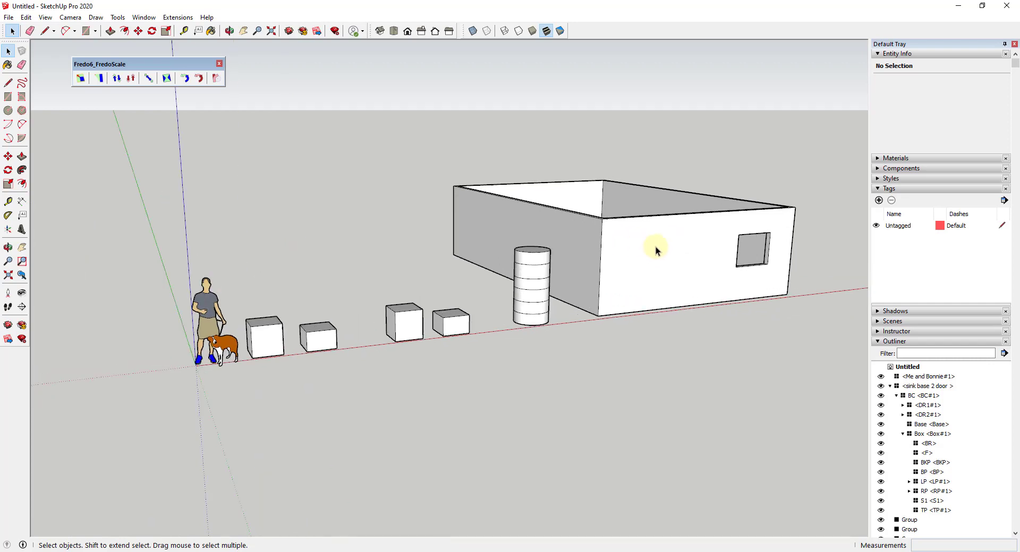
pyautogui.moveTo(487, 297)
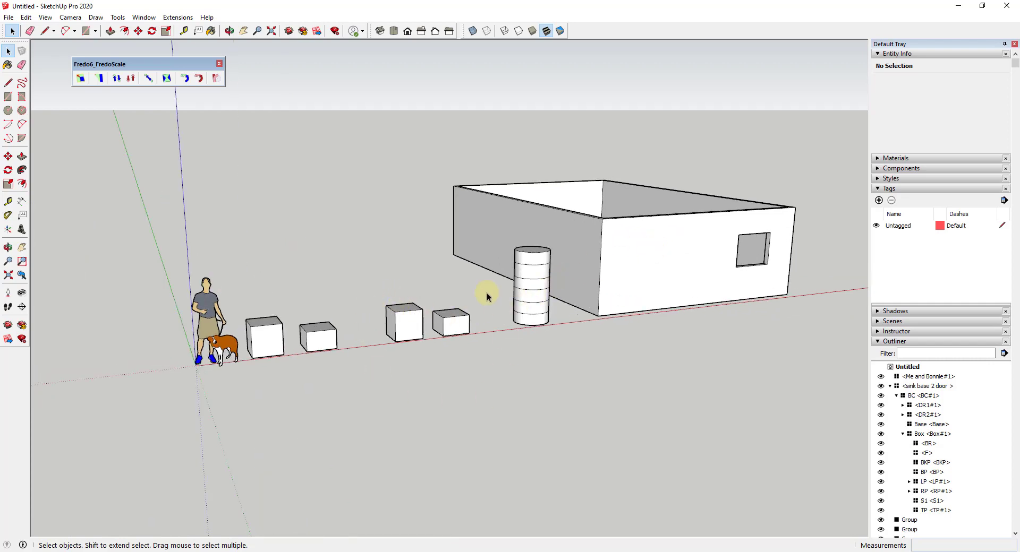
pyautogui.moveTo(507, 360)
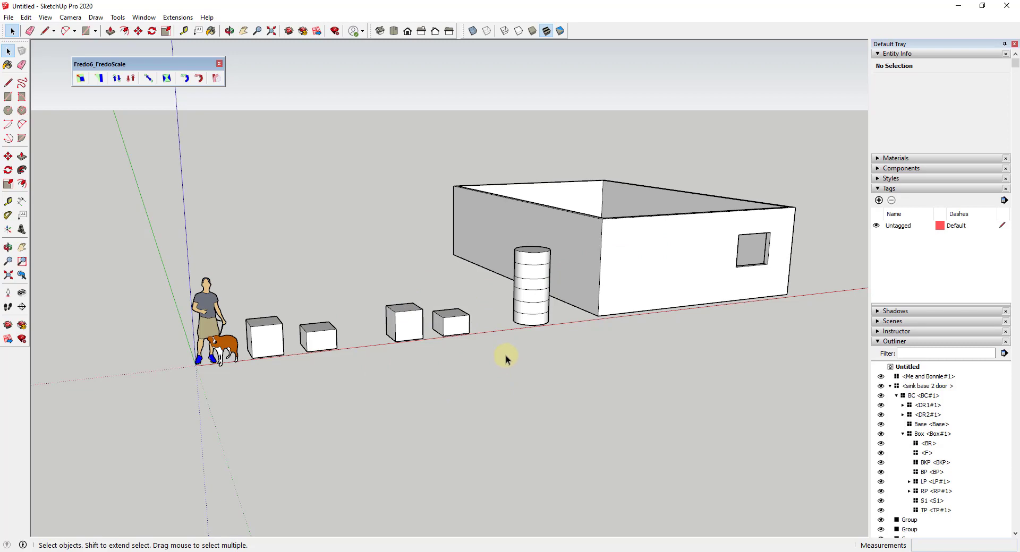
pyautogui.moveTo(416, 347)
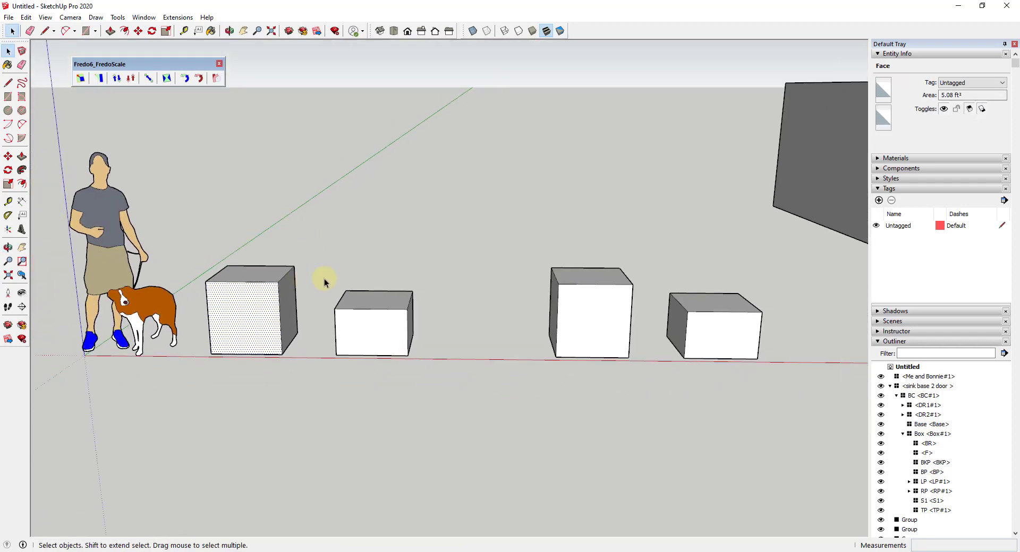
# Step: Select the ungrouped second box and move it against the first box
pyautogui.click(373, 322)
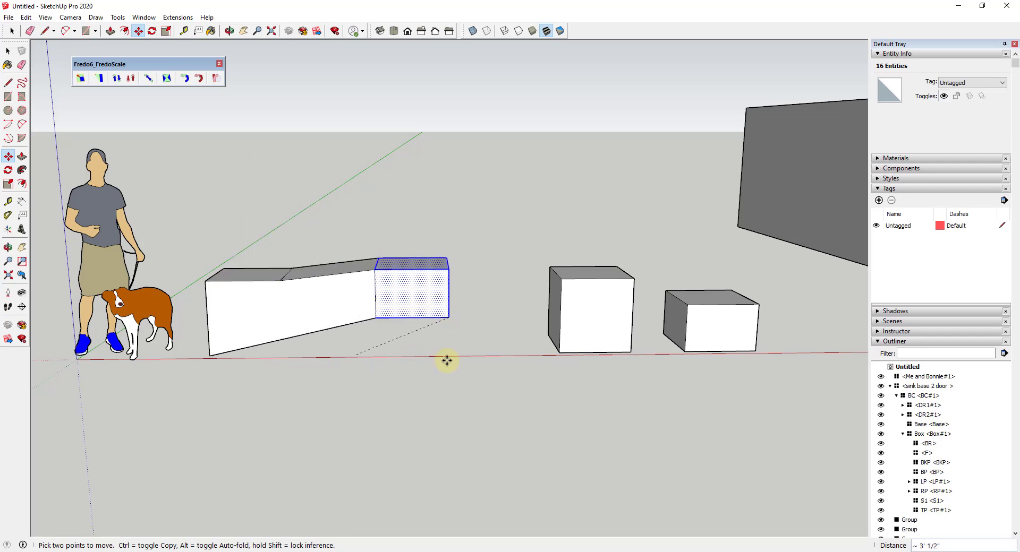
pyautogui.moveTo(447, 361); pyautogui.dragTo(357, 235)
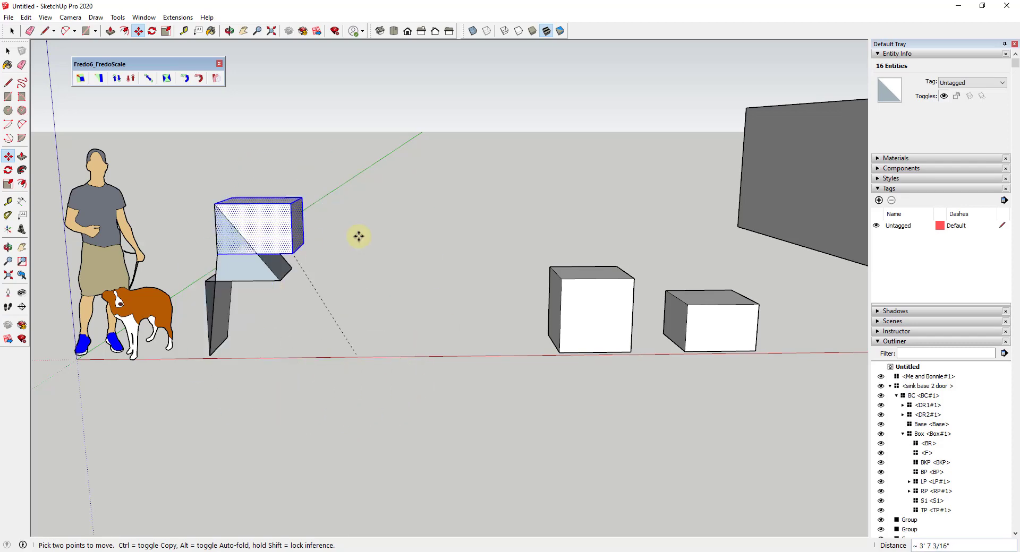
pyautogui.moveTo(357, 236); pyautogui.dragTo(440, 351)
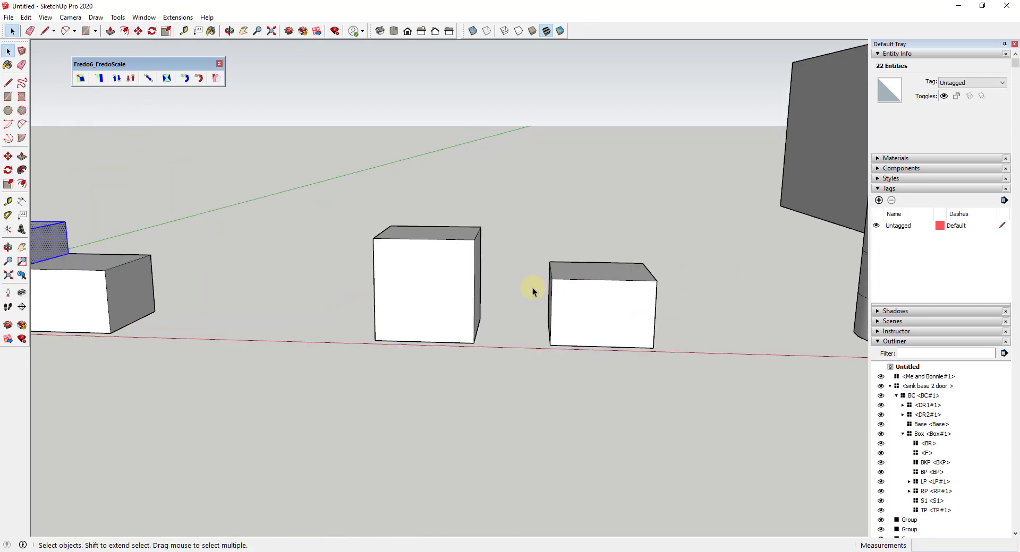
# Step: Select the first box's faces in the second pair and Make Group from them
pyautogui.click(426, 284)
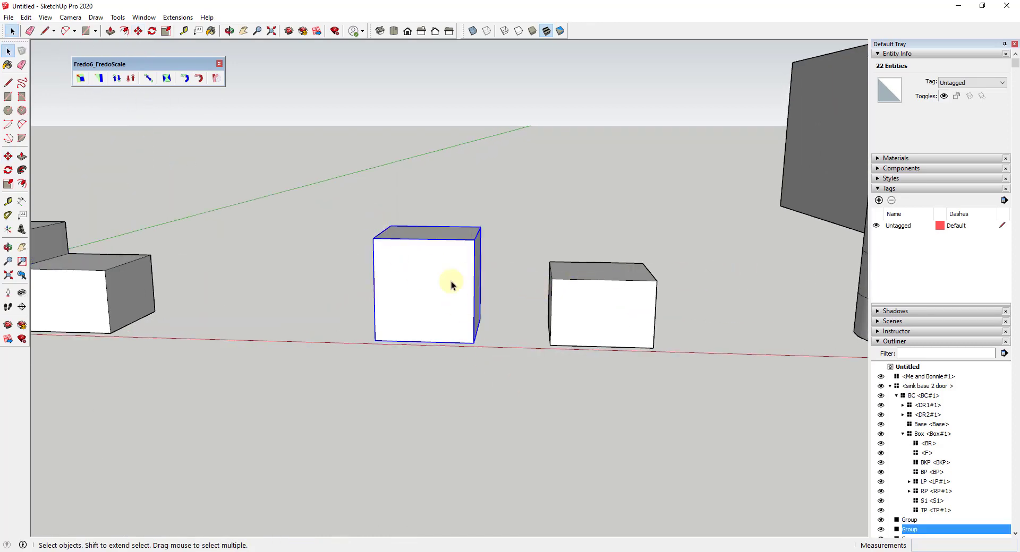
pyautogui.click(601, 305)
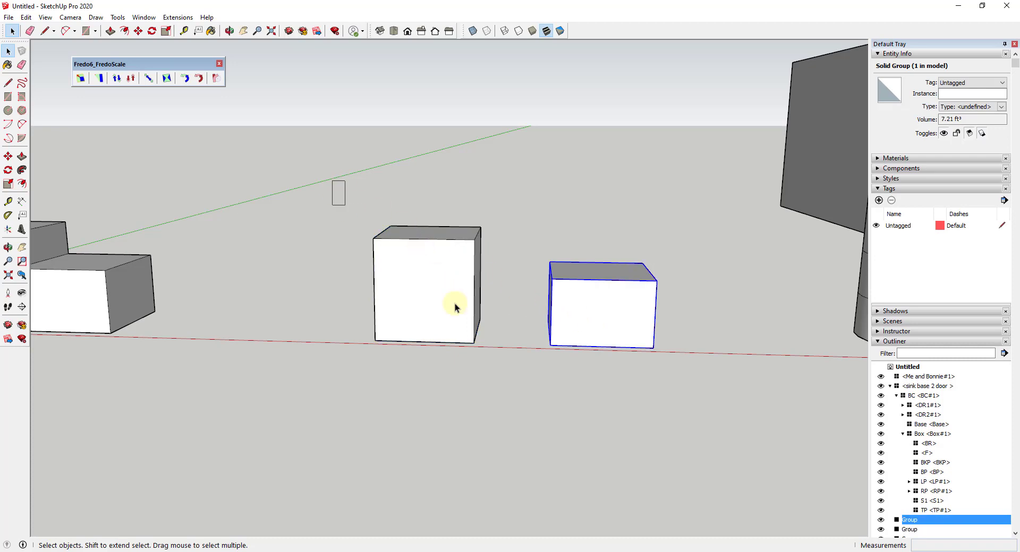
pyautogui.click(455, 307)
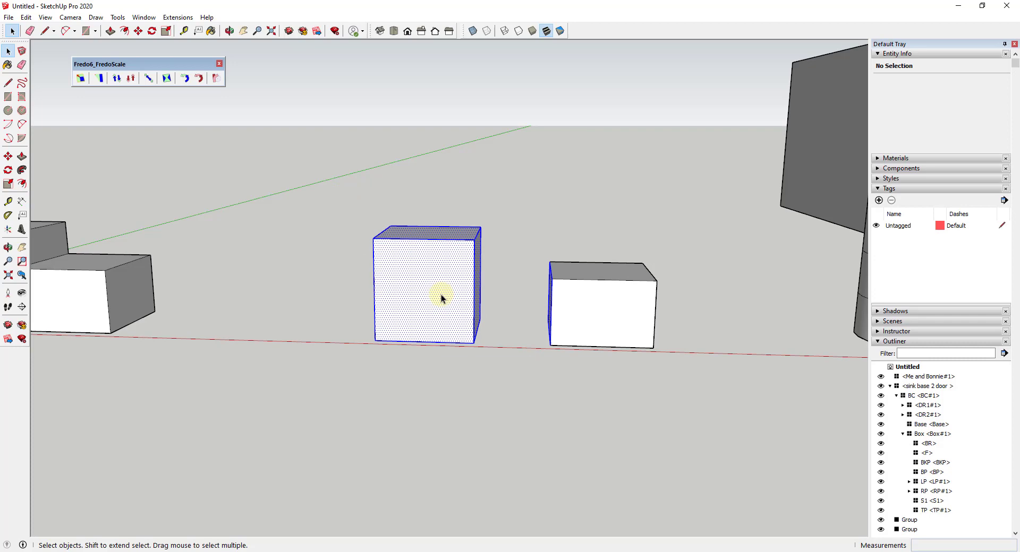
pyautogui.rightClick(443, 298)
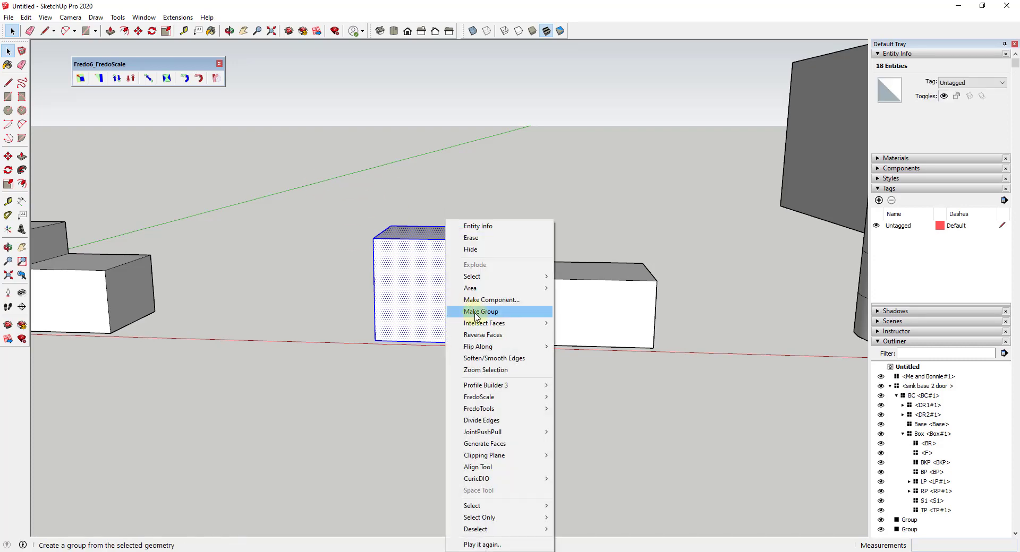
pyautogui.click(480, 311)
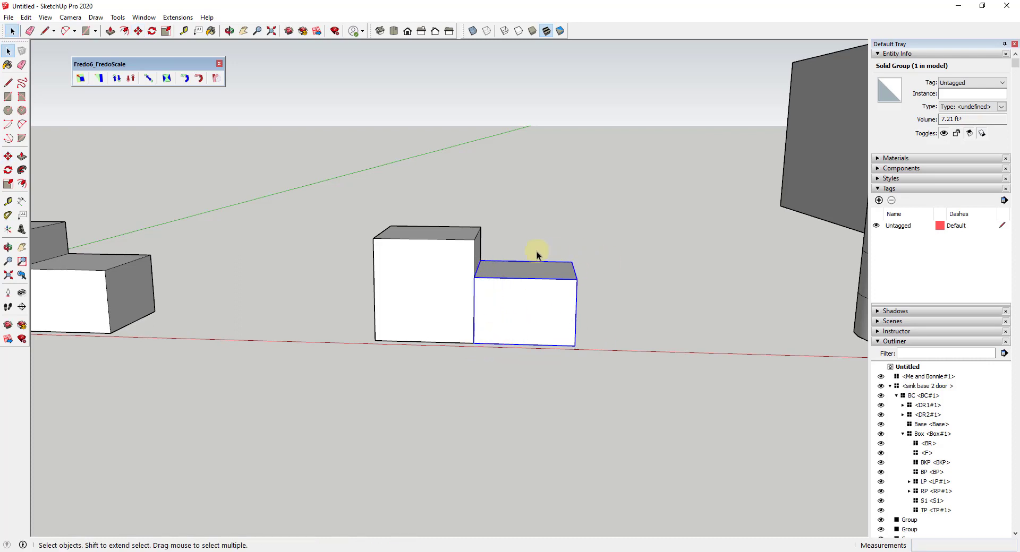
pyautogui.moveTo(436, 240)
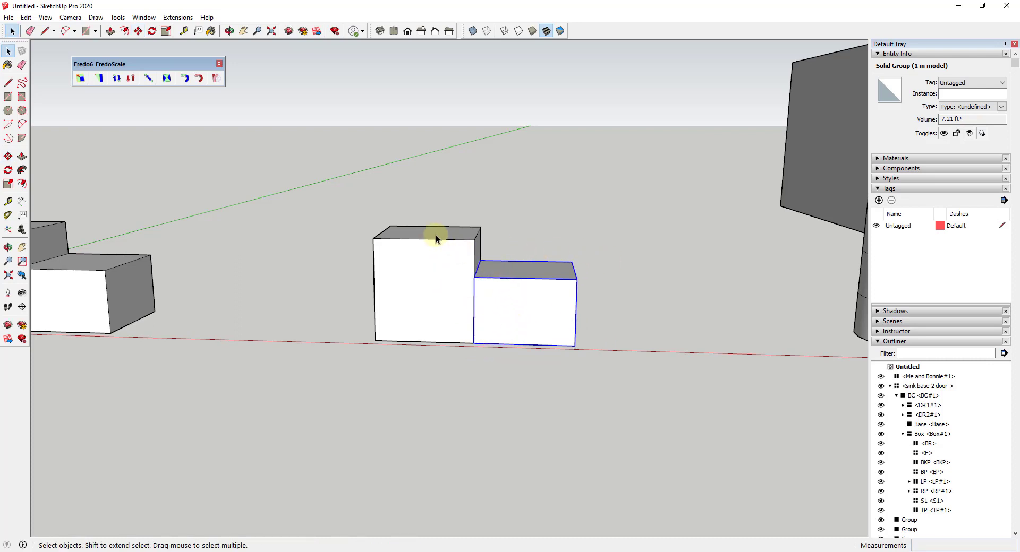
pyautogui.moveTo(529, 312)
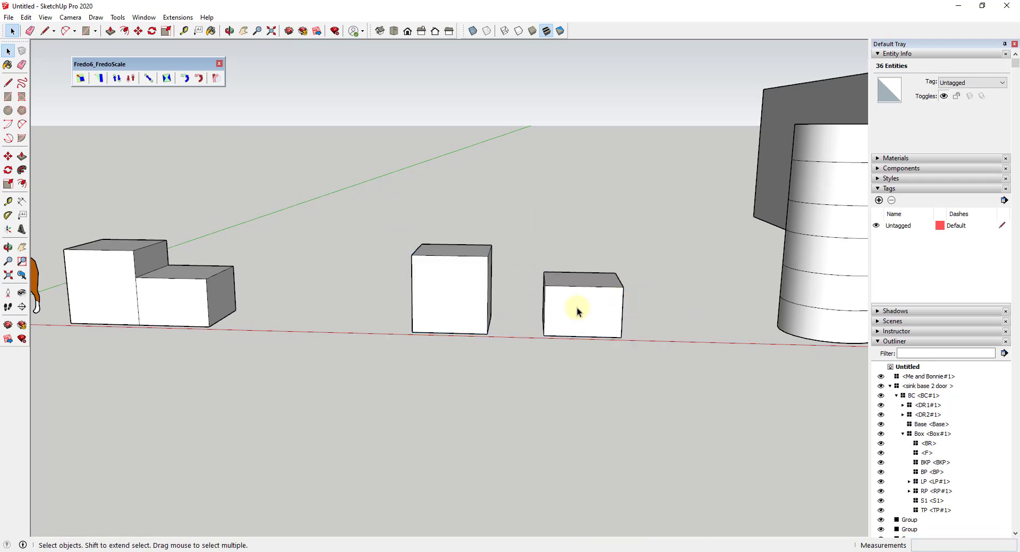
# Step: Select the smaller box and check it registers as a Solid Group
pyautogui.click(581, 307)
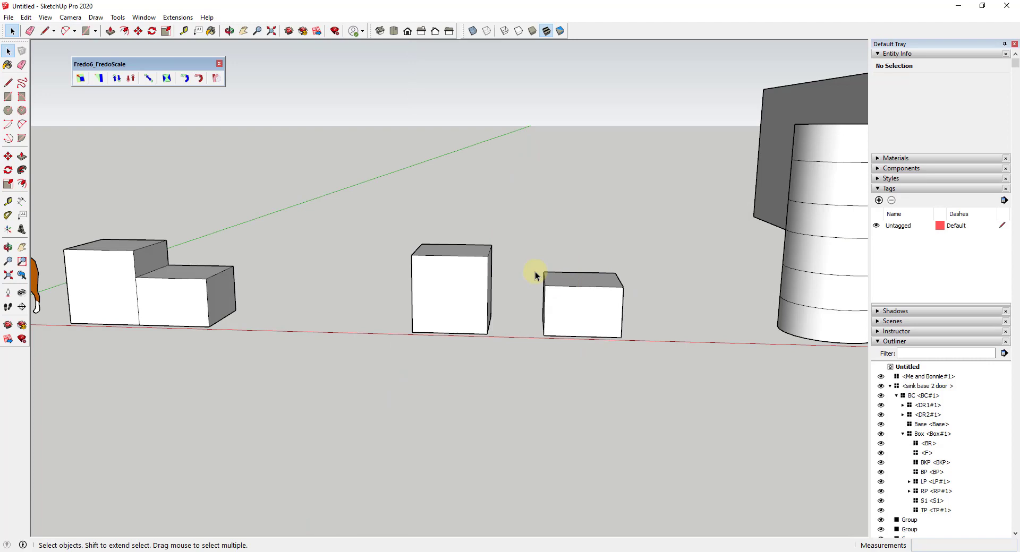
pyautogui.click(582, 305)
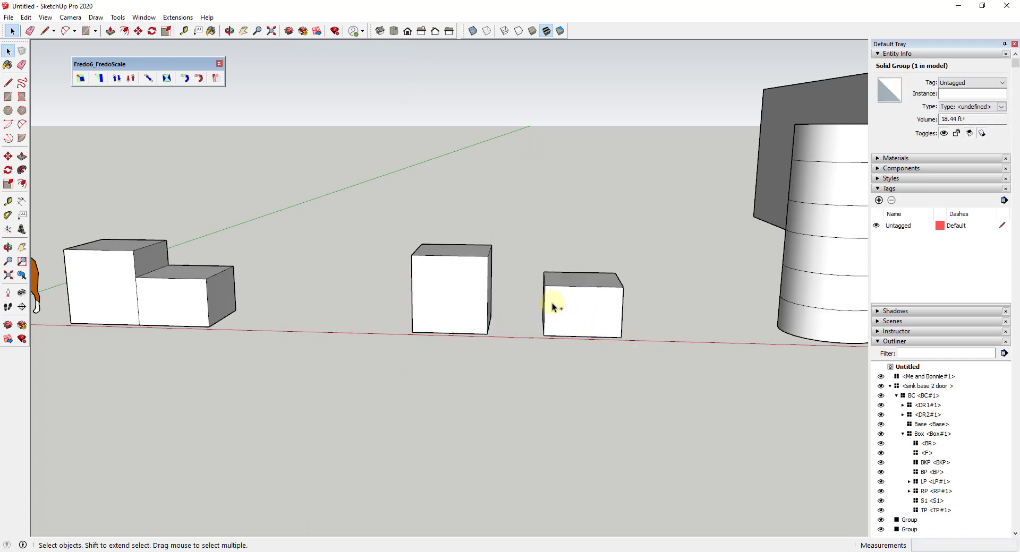
pyautogui.rightClick(582, 306)
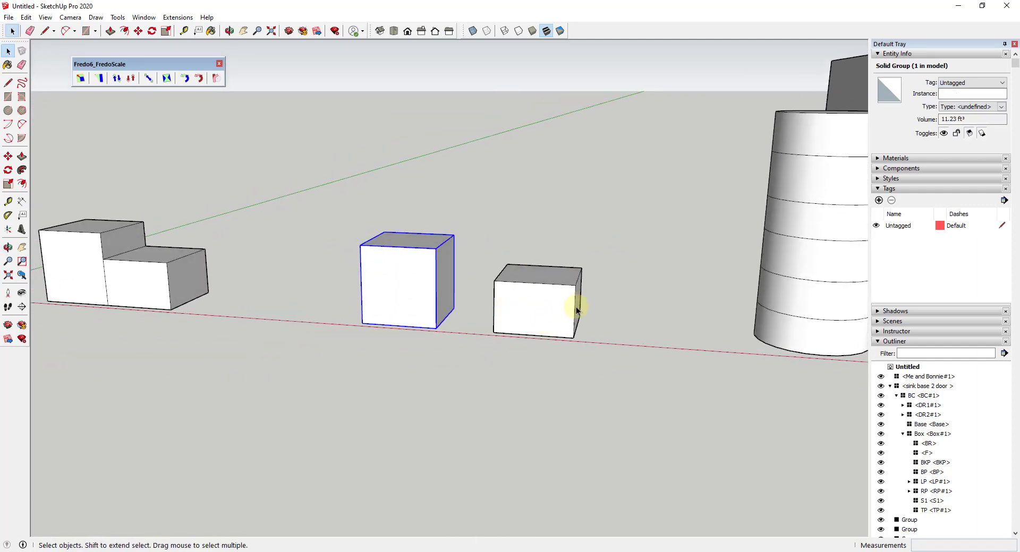
pyautogui.moveTo(476, 341)
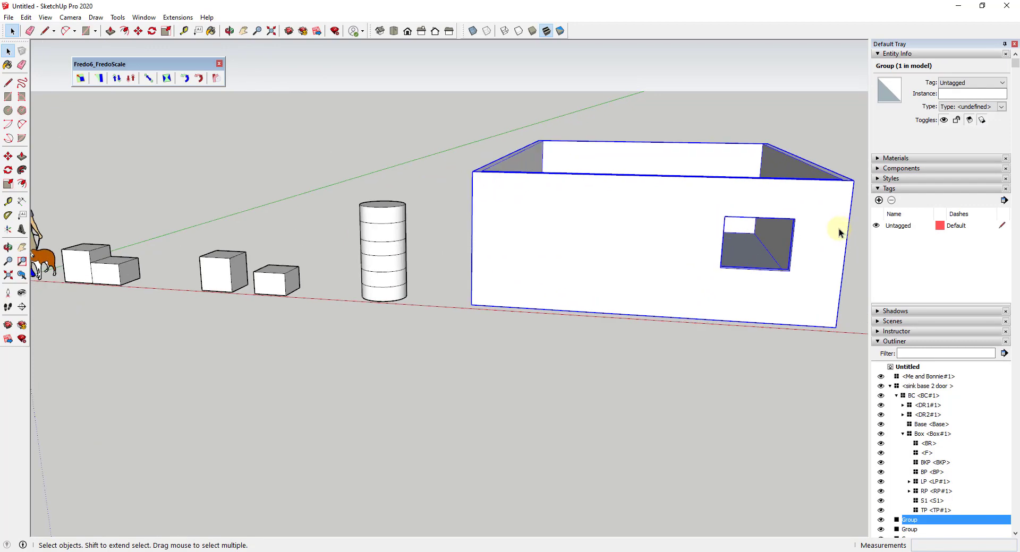
pyautogui.moveTo(507, 229)
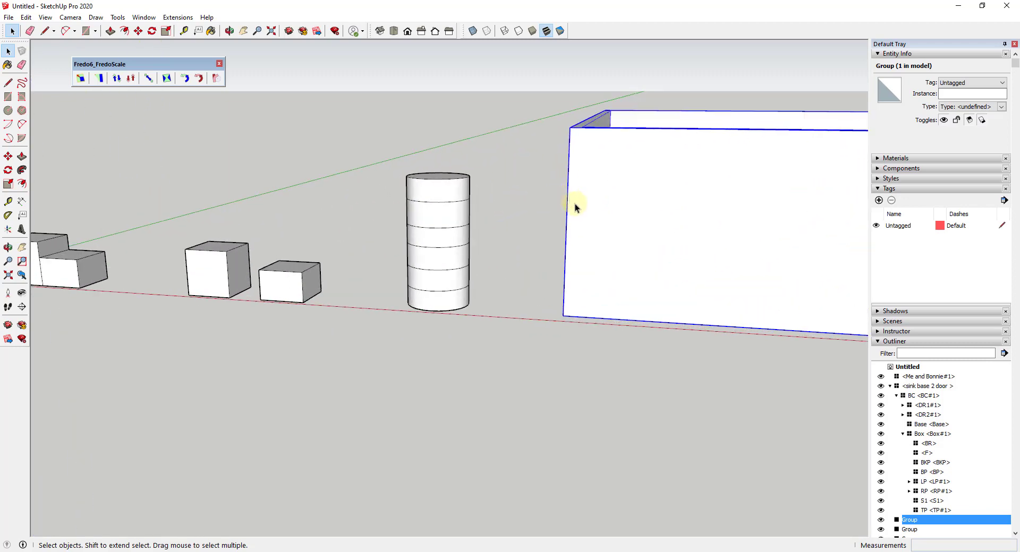
pyautogui.moveTo(524, 207)
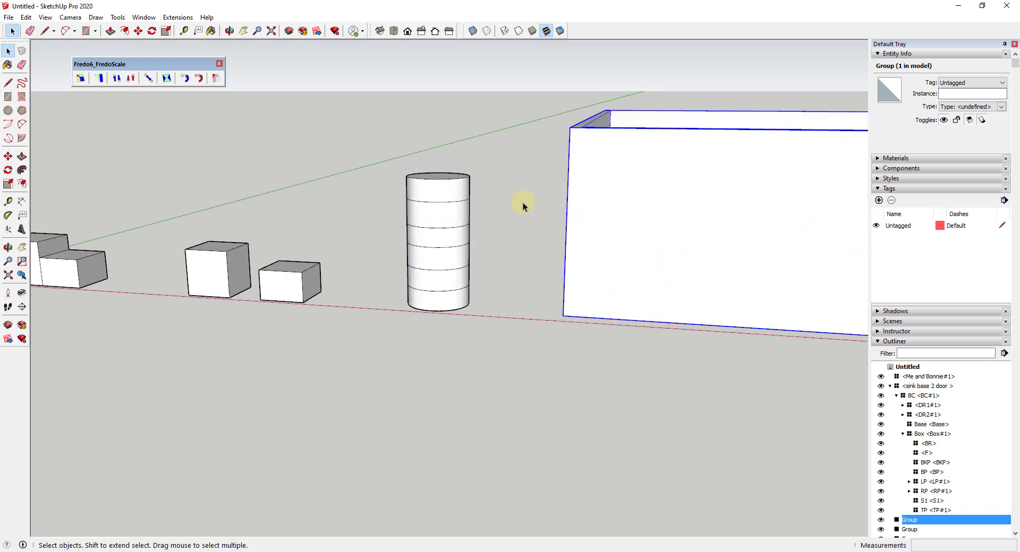
pyautogui.moveTo(530, 203)
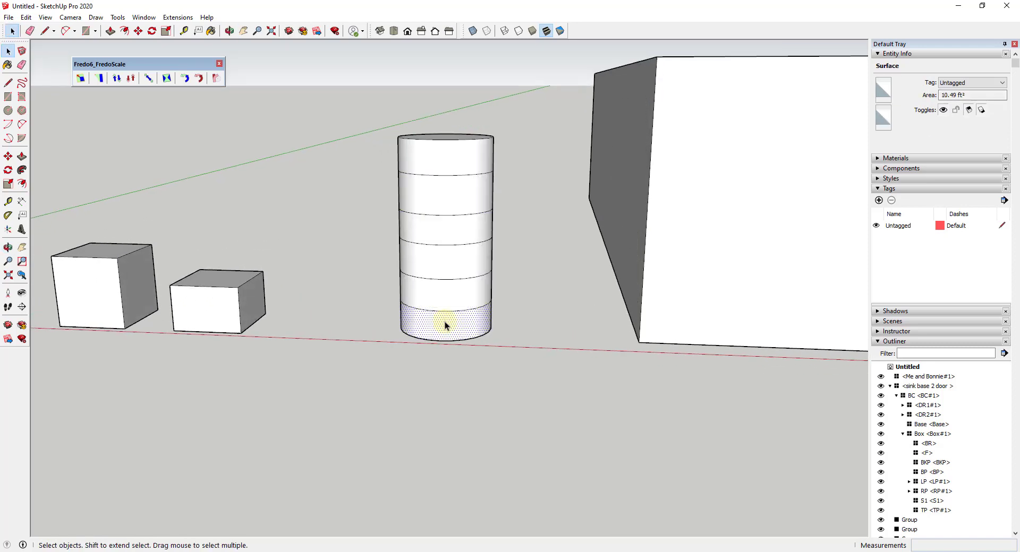
pyautogui.moveTo(486, 304)
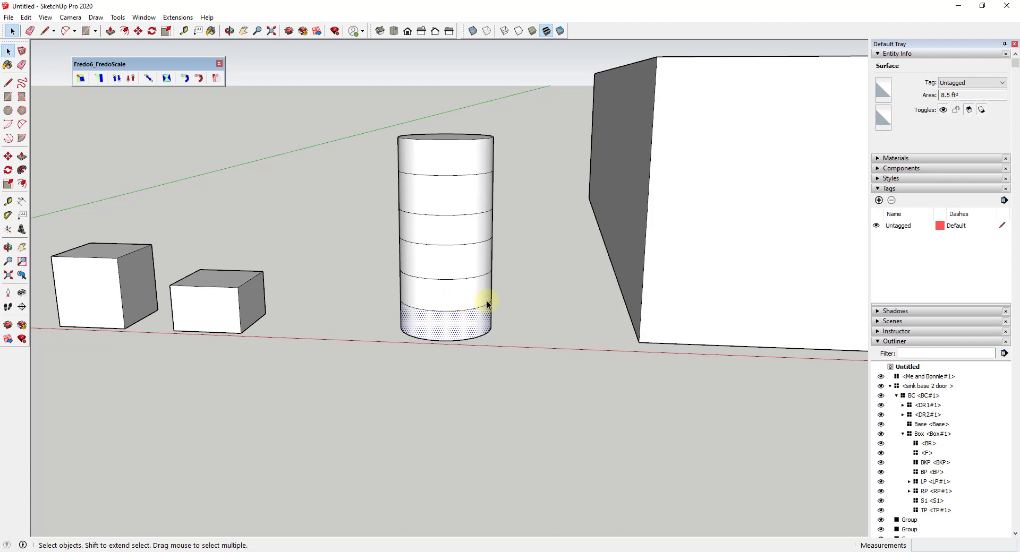
pyautogui.moveTo(455, 270)
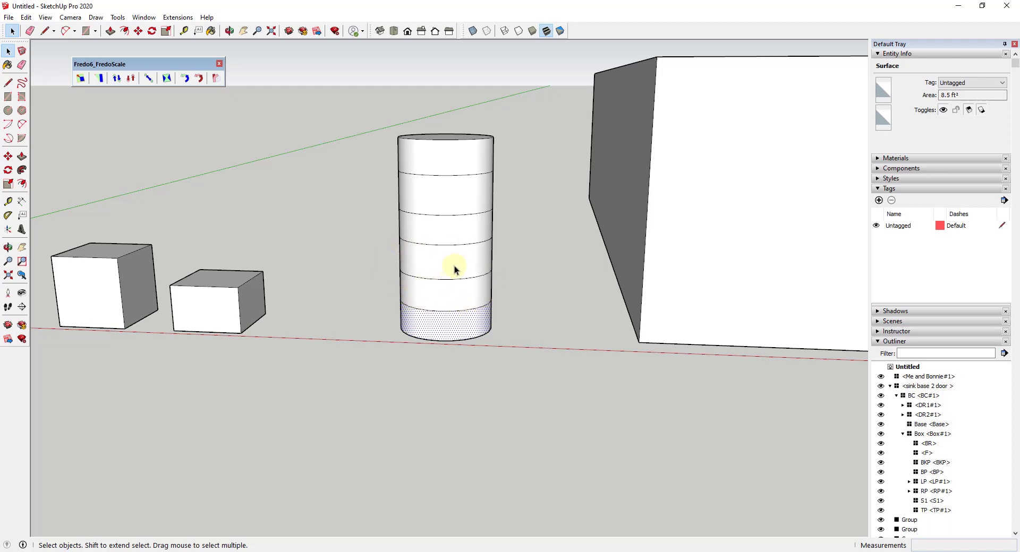
pyautogui.moveTo(400, 120)
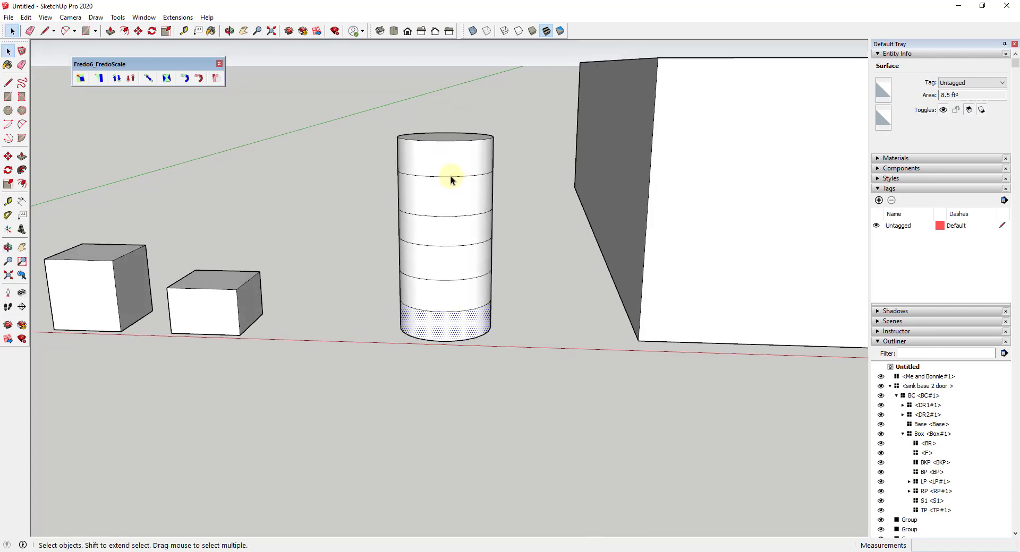
# Step: Scale the cylinder's top circle to 0.50 with FredoScale, then deselect it
pyautogui.click(451, 158)
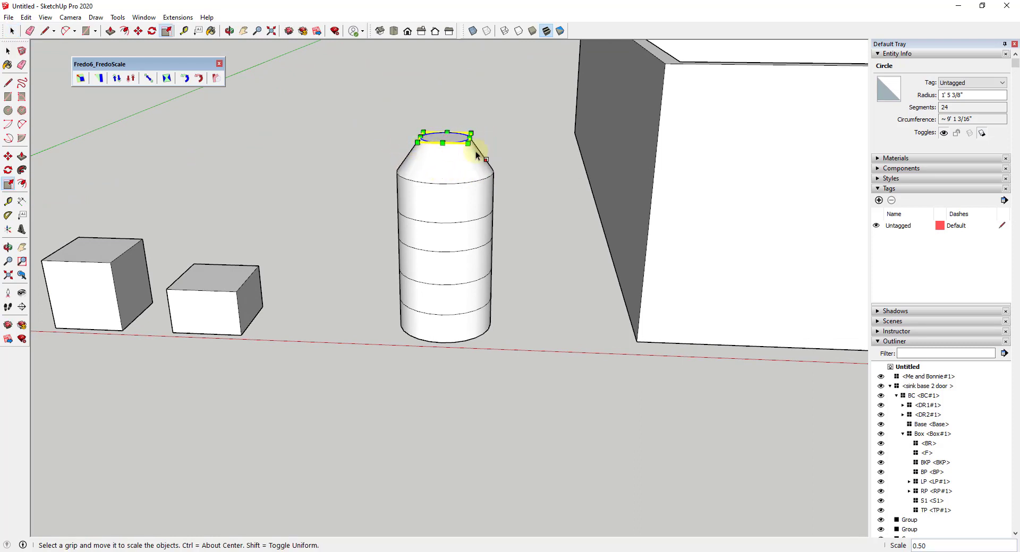
pyautogui.moveTo(471, 137); pyautogui.dragTo(442, 140)
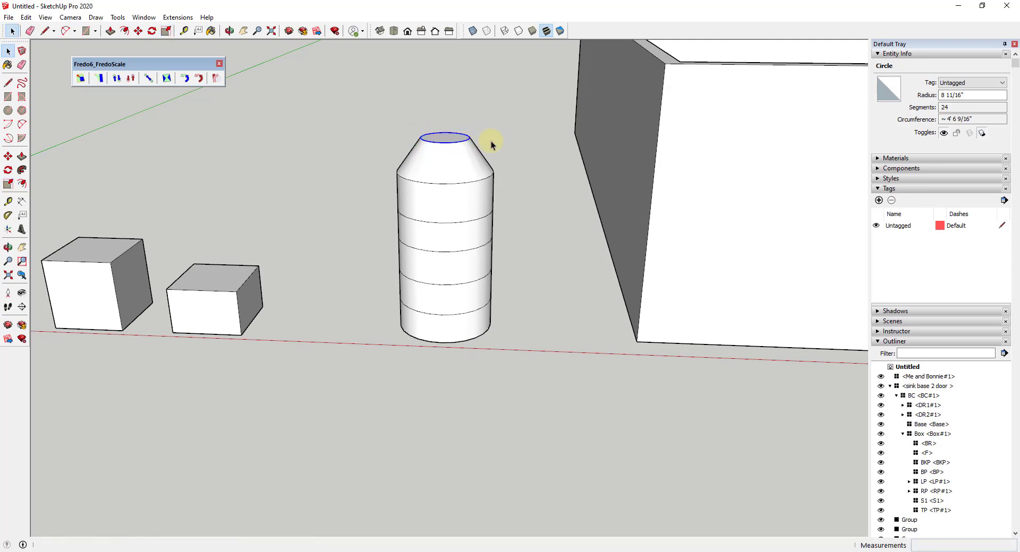
pyautogui.click(459, 147)
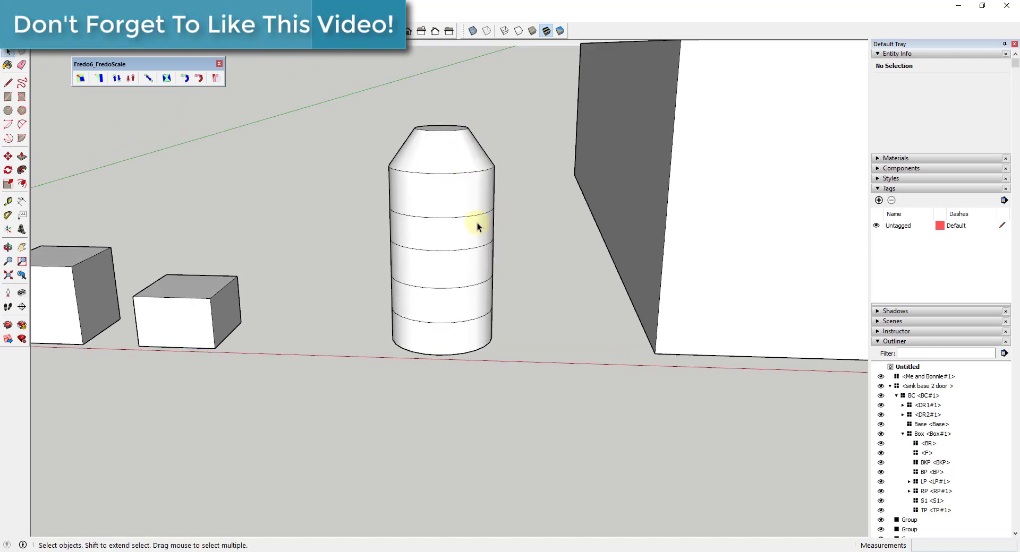
# Step: Scale the second ring edge uniformly to about 0.88 to pinch a waist
pyautogui.click(462, 220)
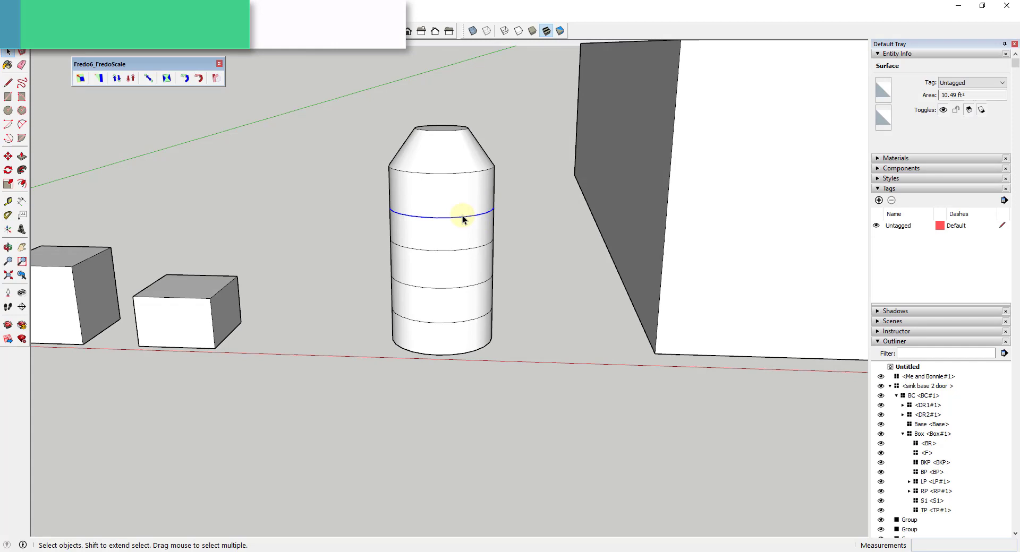
pyautogui.click(461, 219)
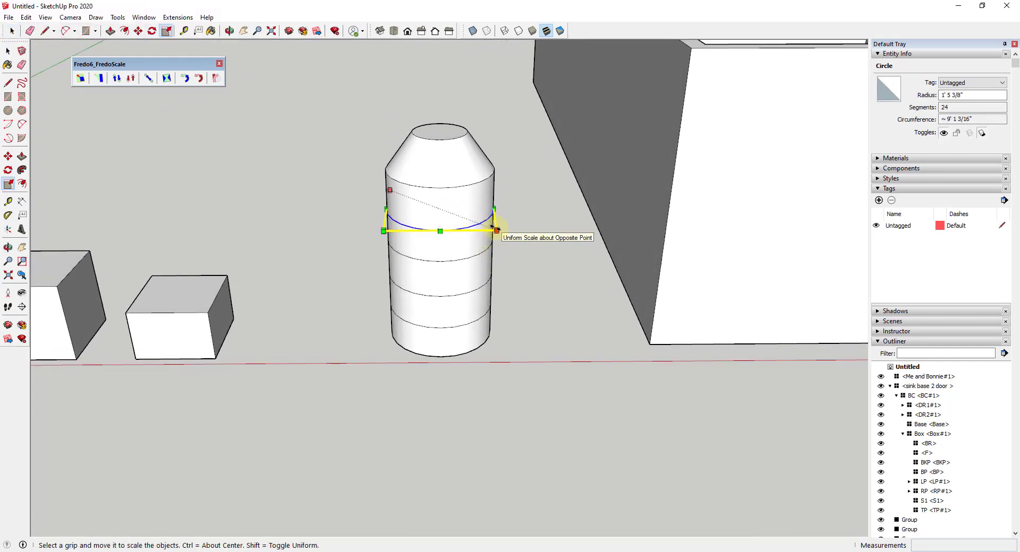
pyautogui.moveTo(494, 229); pyautogui.dragTo(495, 225)
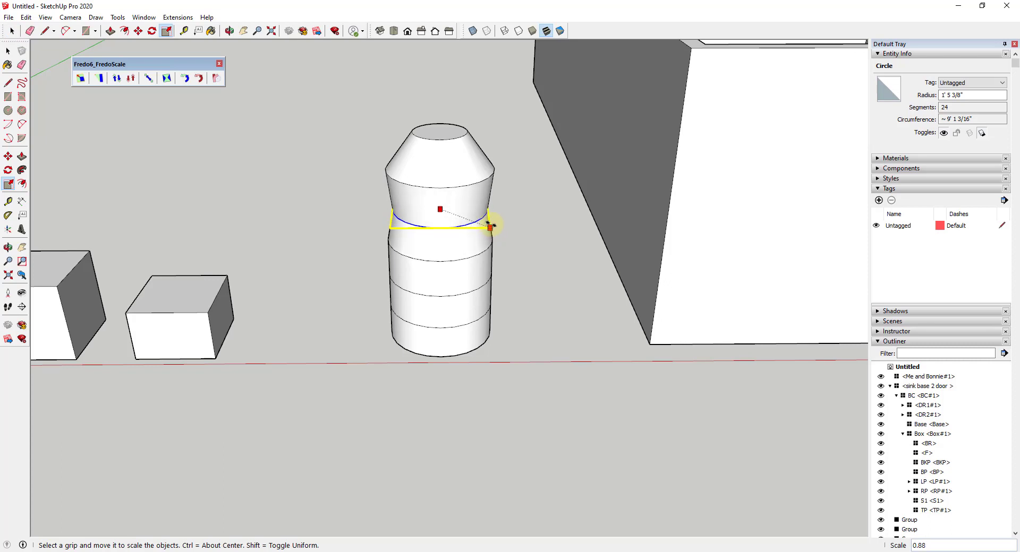
pyautogui.moveTo(495, 225); pyautogui.dragTo(484, 225)
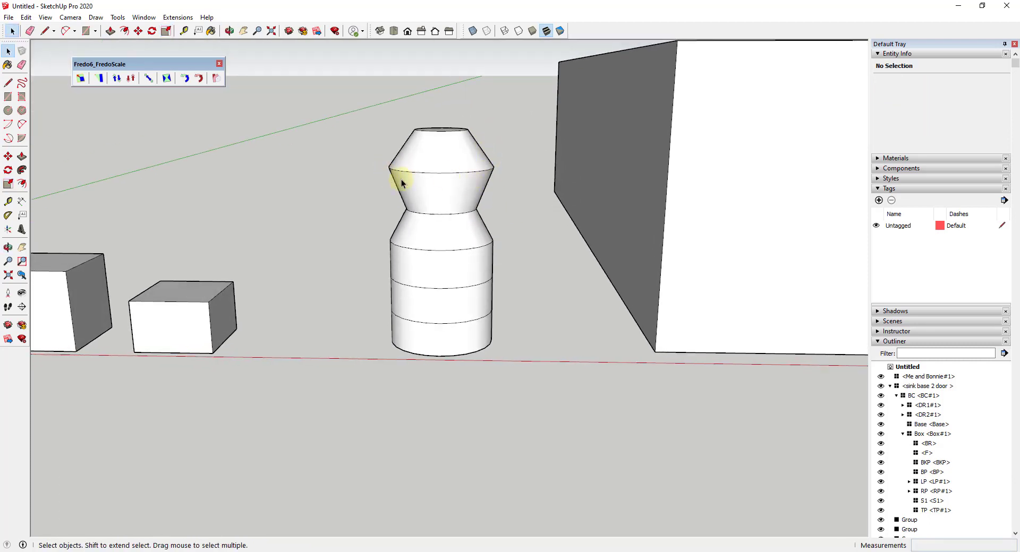
pyautogui.moveTo(436, 179)
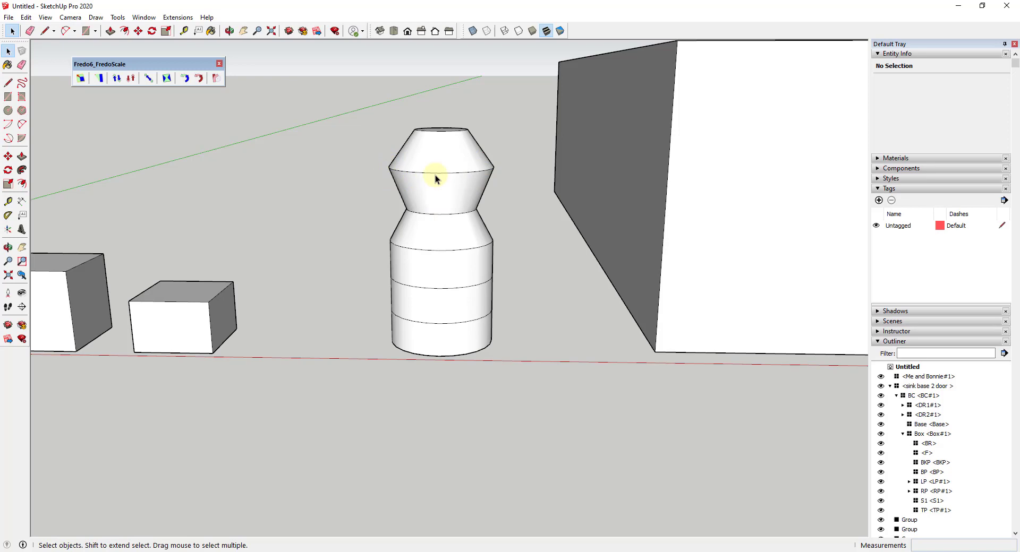
pyautogui.moveTo(440, 251)
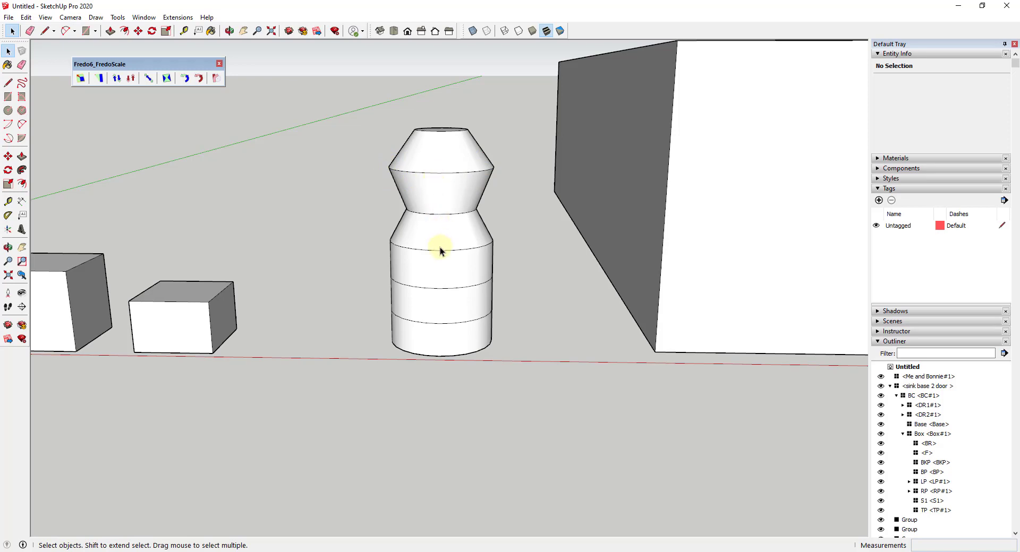
pyautogui.moveTo(434, 218)
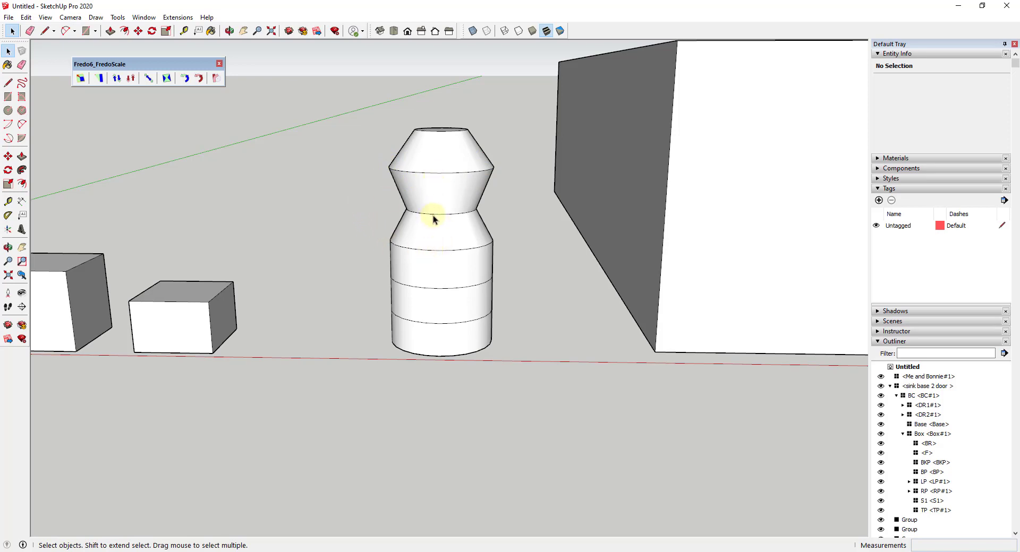
# Step: Select the wall group containing the window opening
pyautogui.click(429, 213)
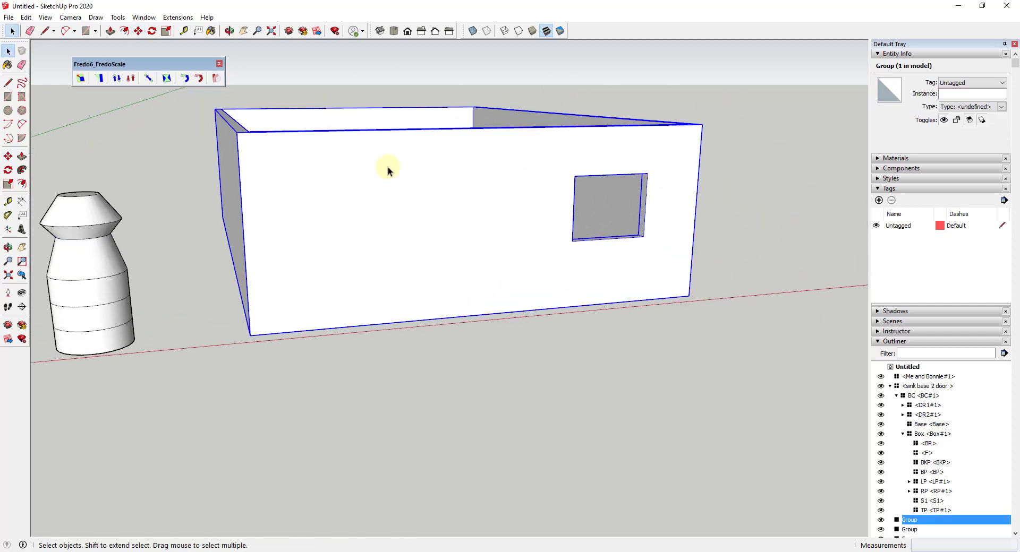
# Step: Zoom in on the walled enclosure for a higher view of its open top
pyautogui.moveTo(387, 168); pyautogui.dragTo(576, 286)
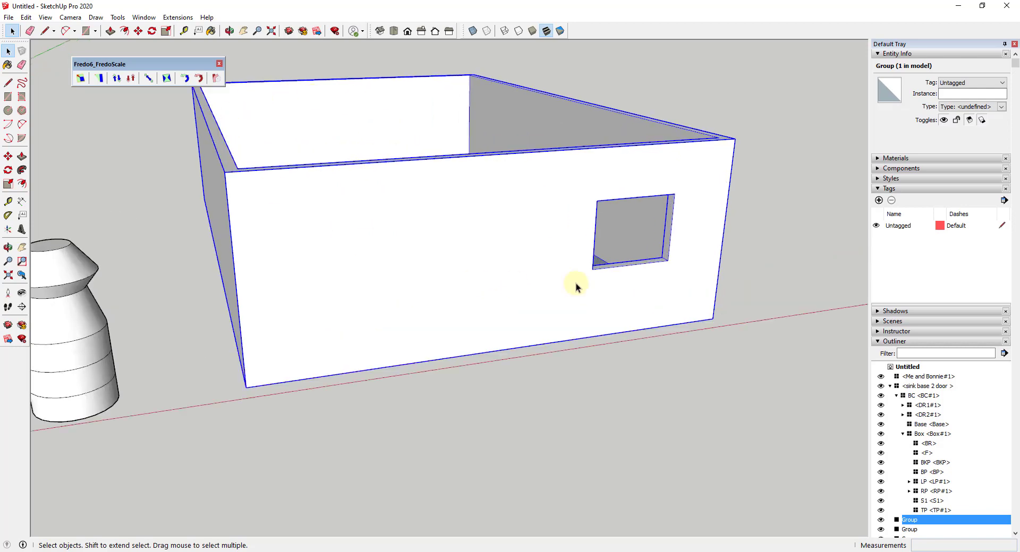
pyautogui.moveTo(558, 230)
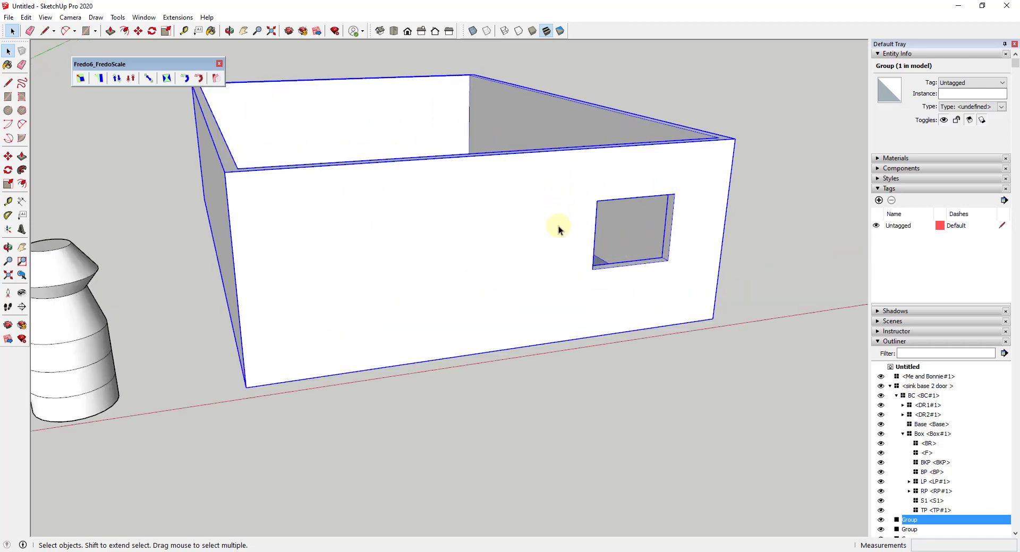
pyautogui.moveTo(685, 224)
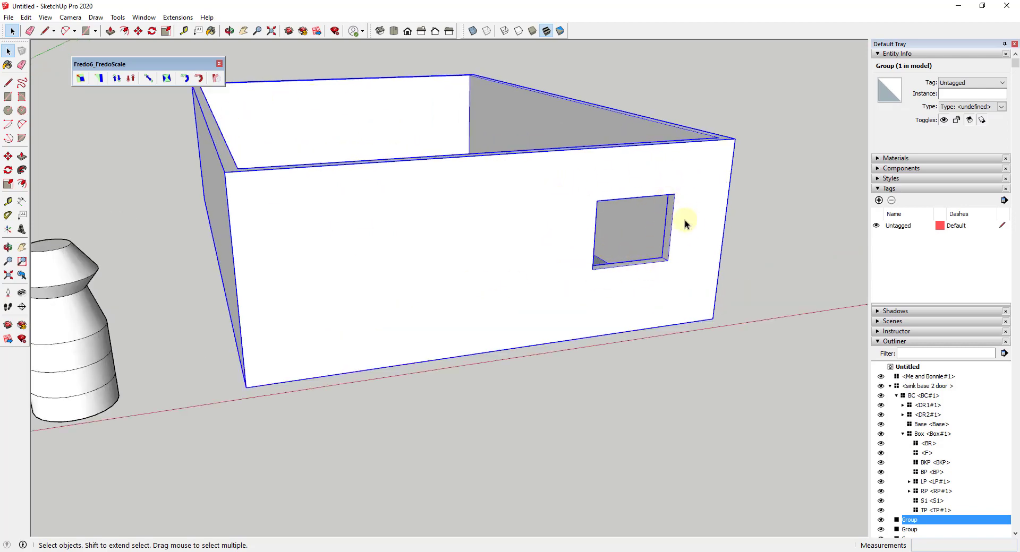
pyautogui.moveTo(641, 333)
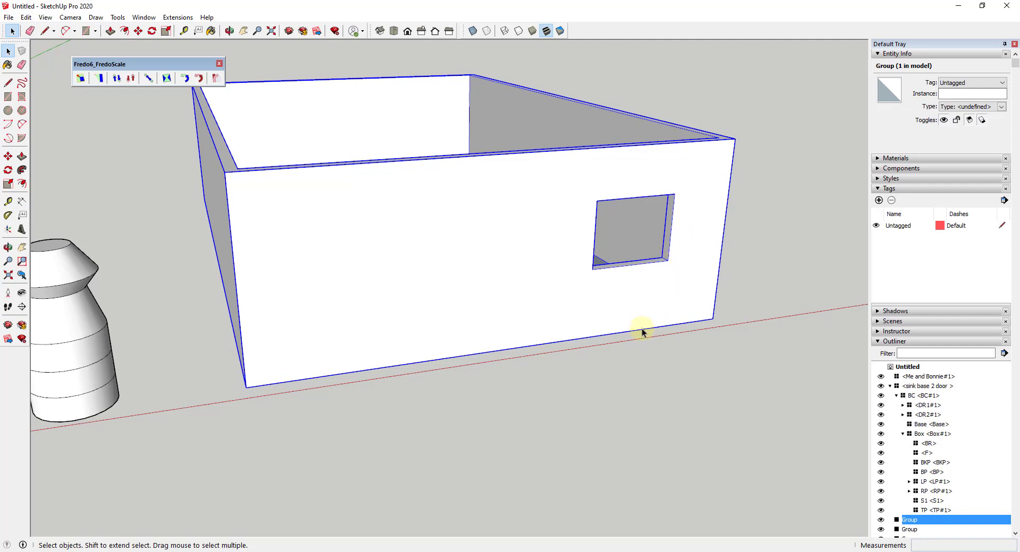
pyautogui.moveTo(545, 245)
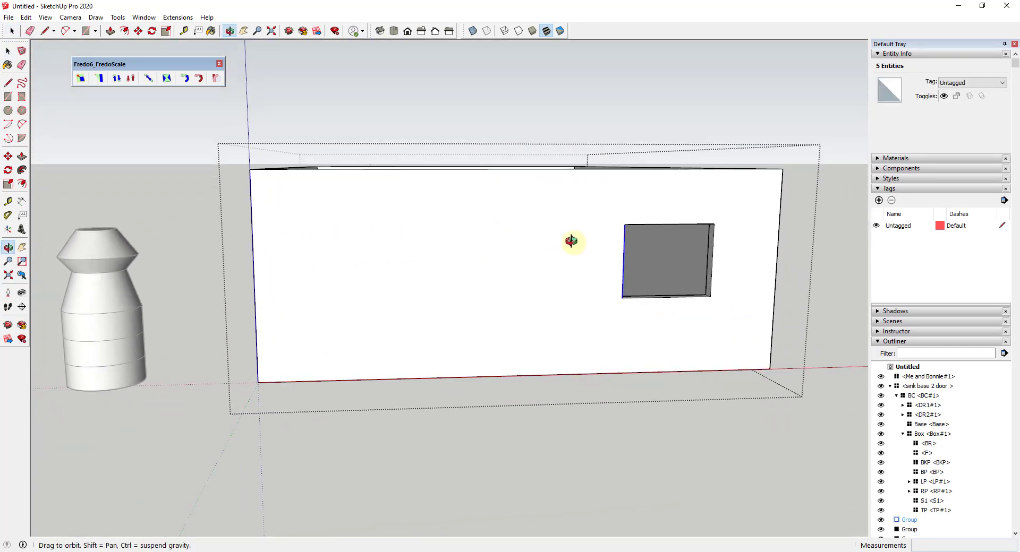
# Step: Push/pull the window opening's side faces outward to widen it
pyautogui.moveTo(572, 241); pyautogui.dragTo(559, 299)
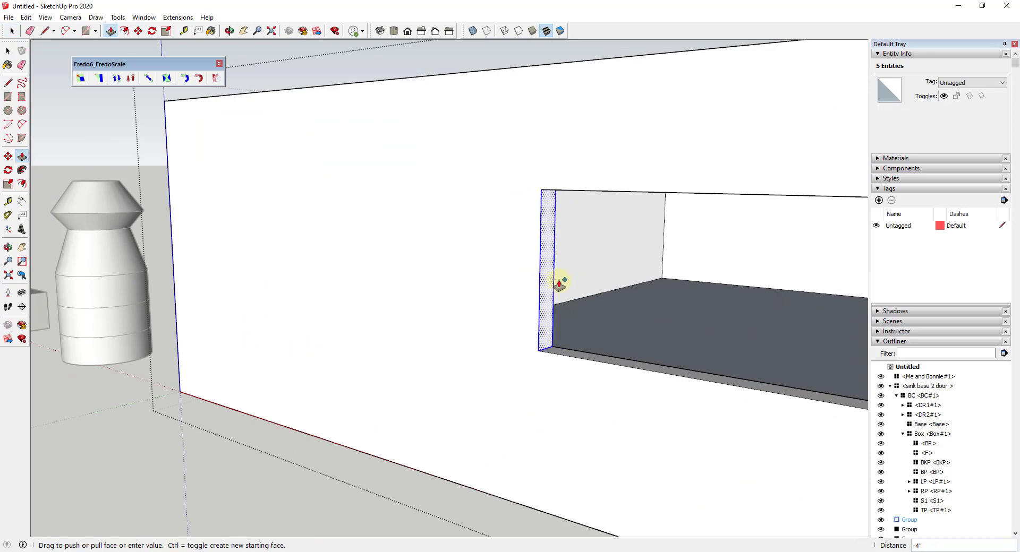
pyautogui.moveTo(559, 283); pyautogui.dragTo(647, 306)
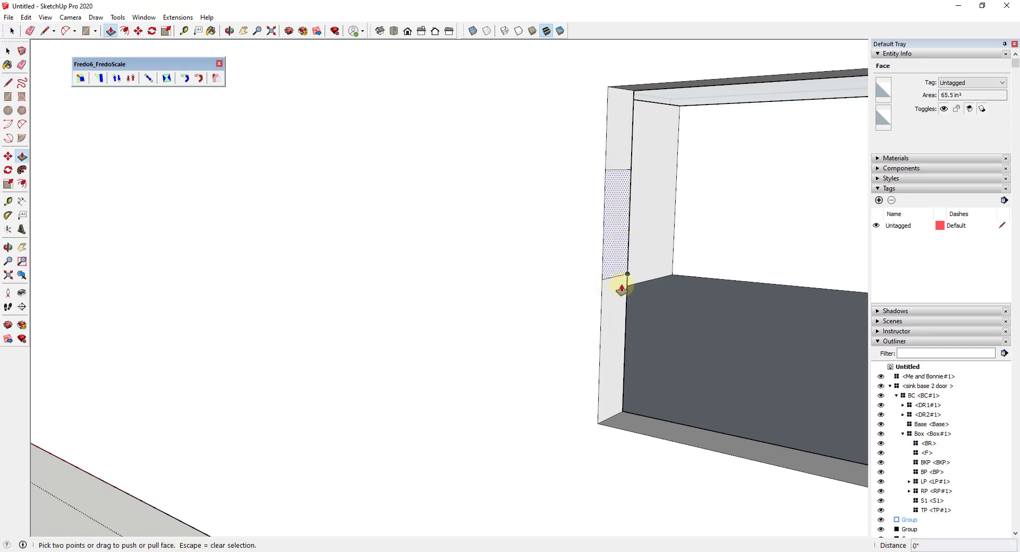
pyautogui.moveTo(621, 286); pyautogui.dragTo(641, 251)
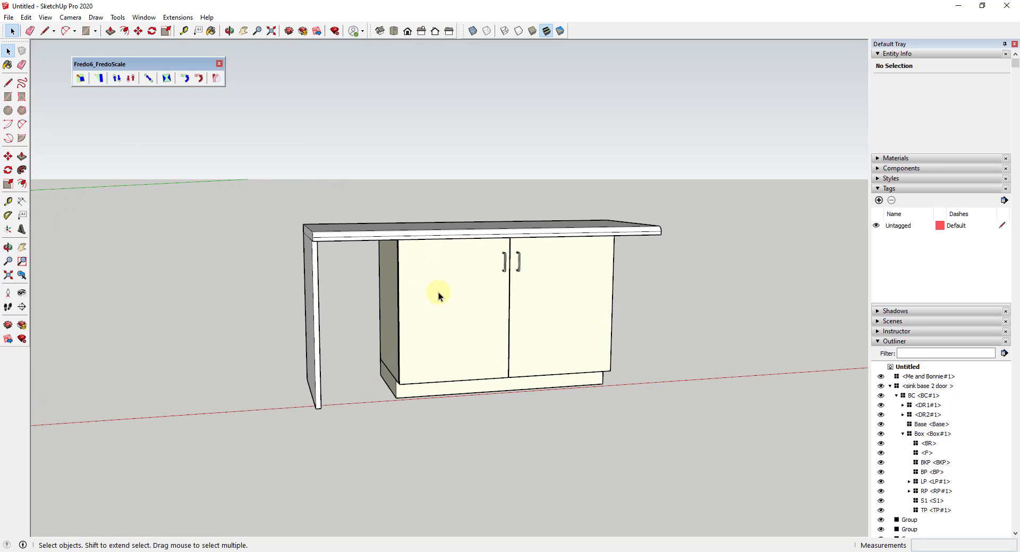
# Step: Approach the sink base cabinet, clear the selection, and open the end panel group
pyautogui.moveTo(439, 296); pyautogui.dragTo(303, 329)
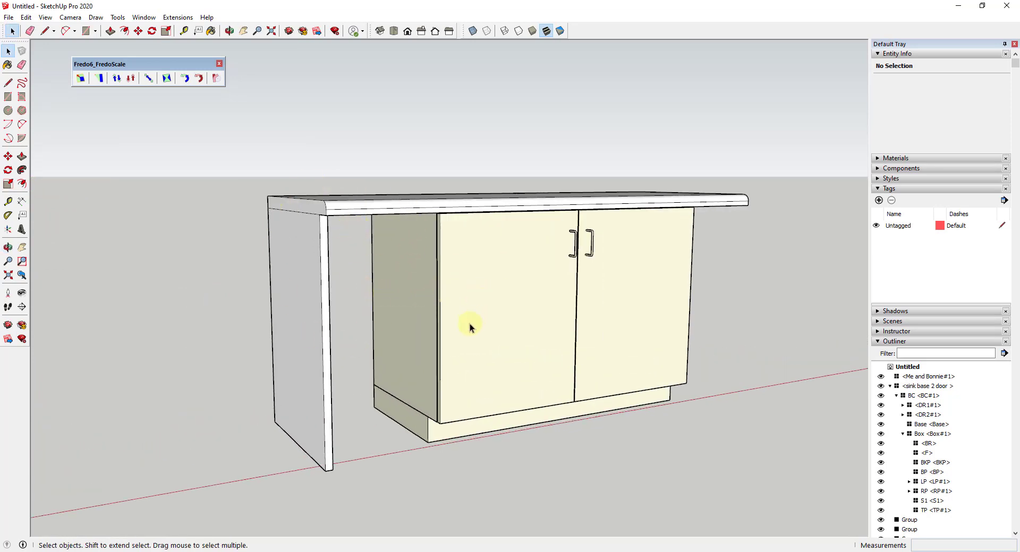
pyautogui.moveTo(583, 289)
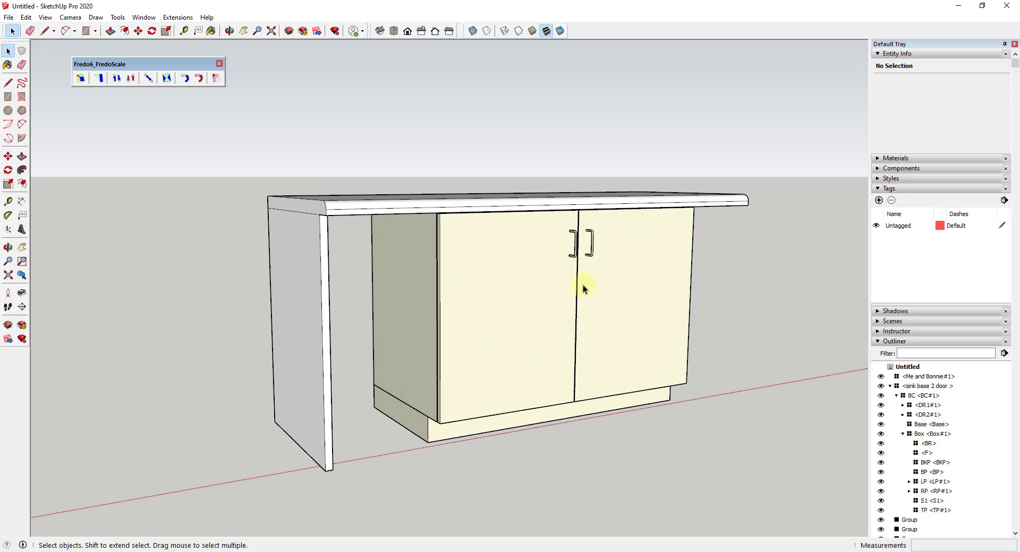
pyautogui.moveTo(516, 287)
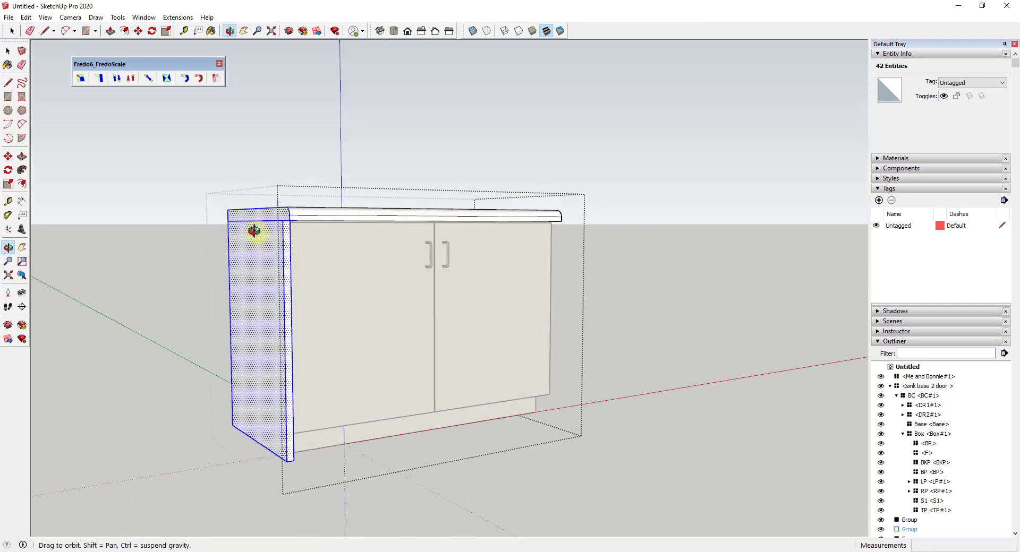
pyautogui.click(530, 307)
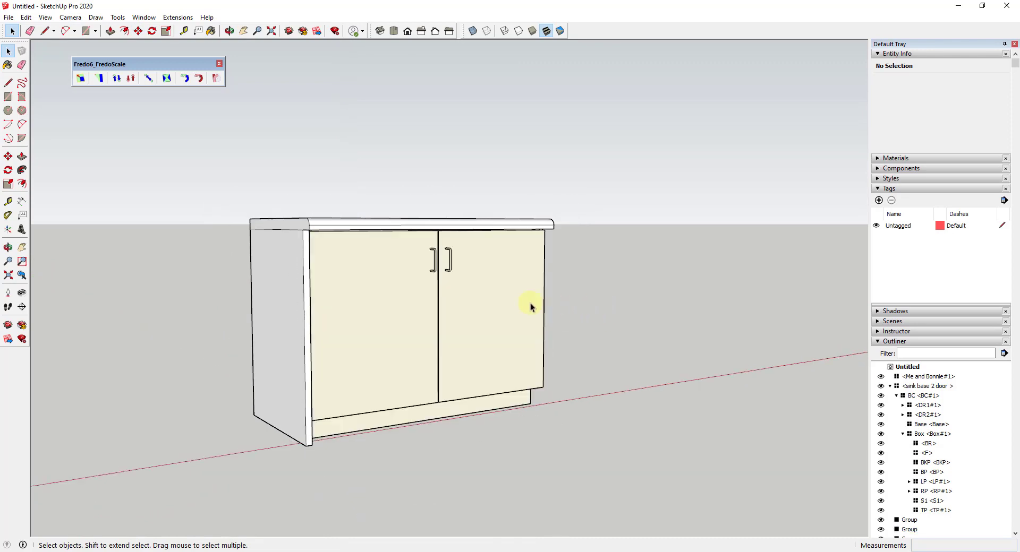
pyautogui.moveTo(522, 304)
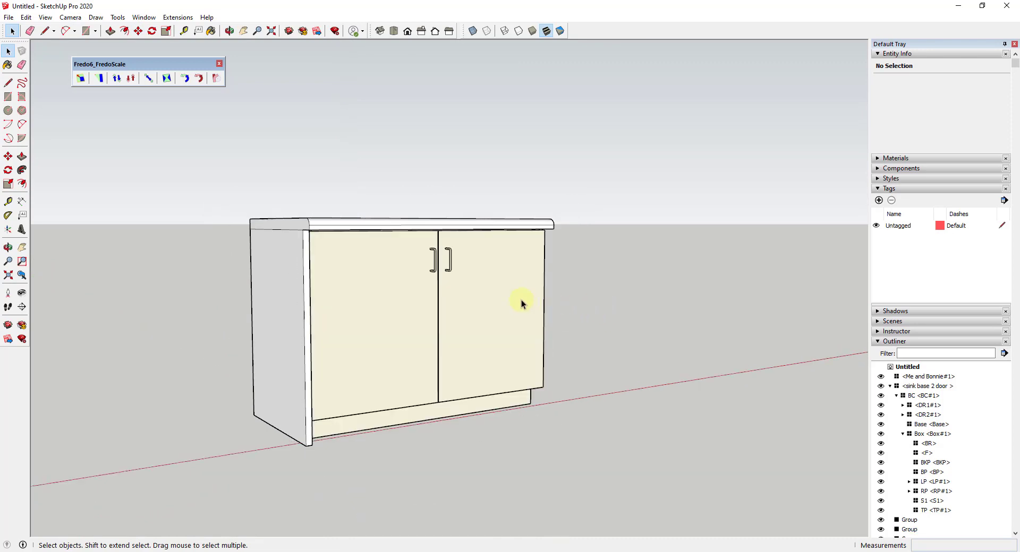
pyautogui.moveTo(288, 273)
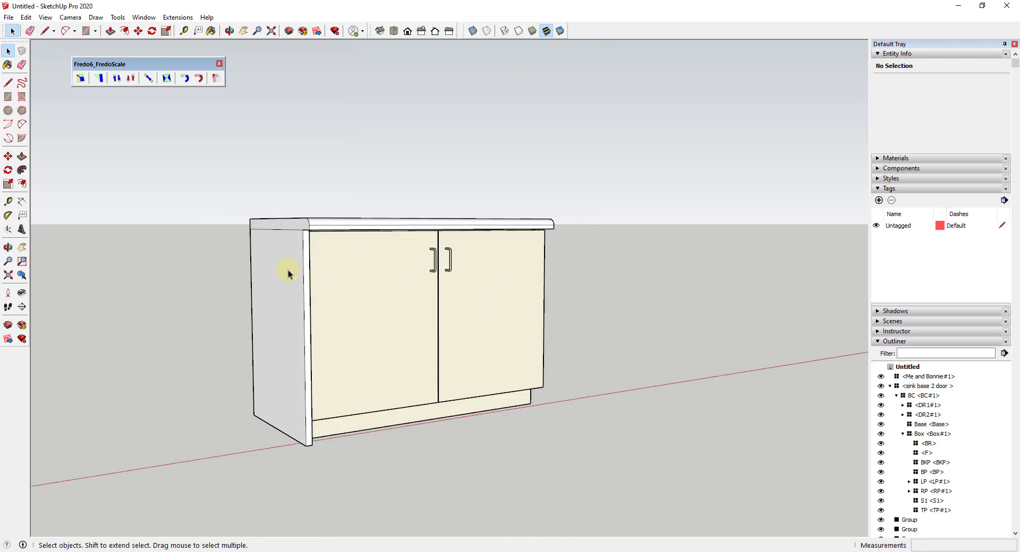
pyautogui.click(322, 435)
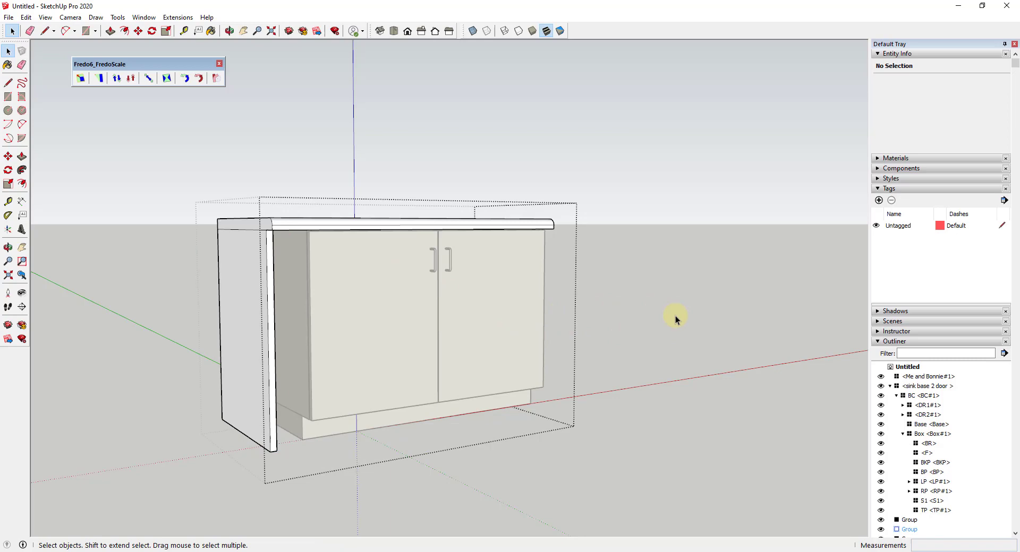
# Step: Open the sink base's BC cabinet component and select its Box component
pyautogui.click(517, 307)
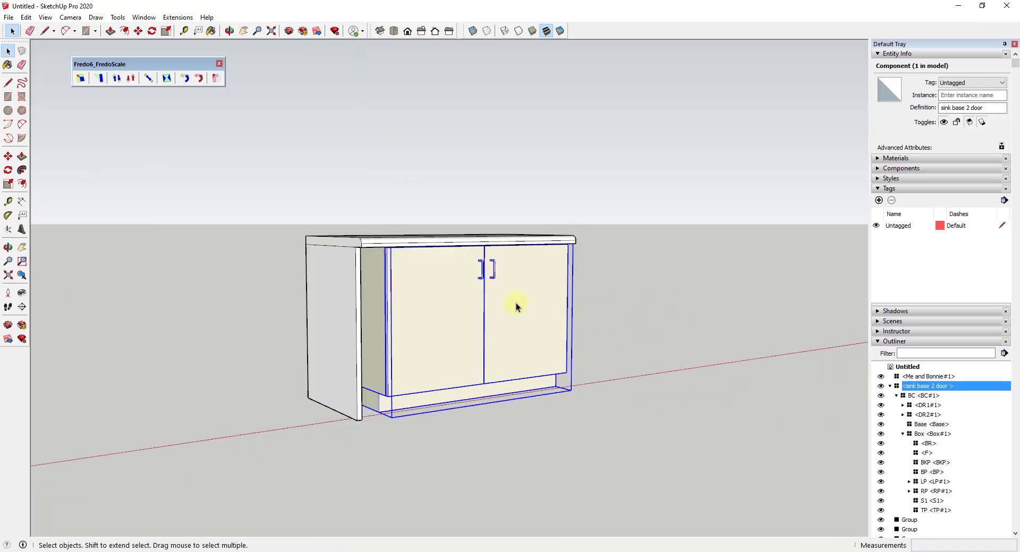
pyautogui.rightClick(516, 306)
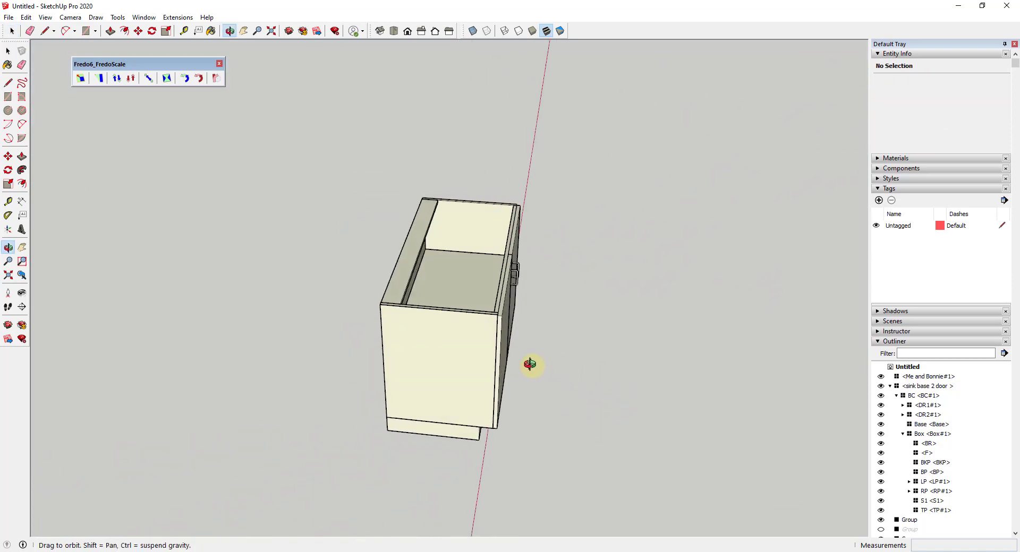
pyautogui.click(469, 344)
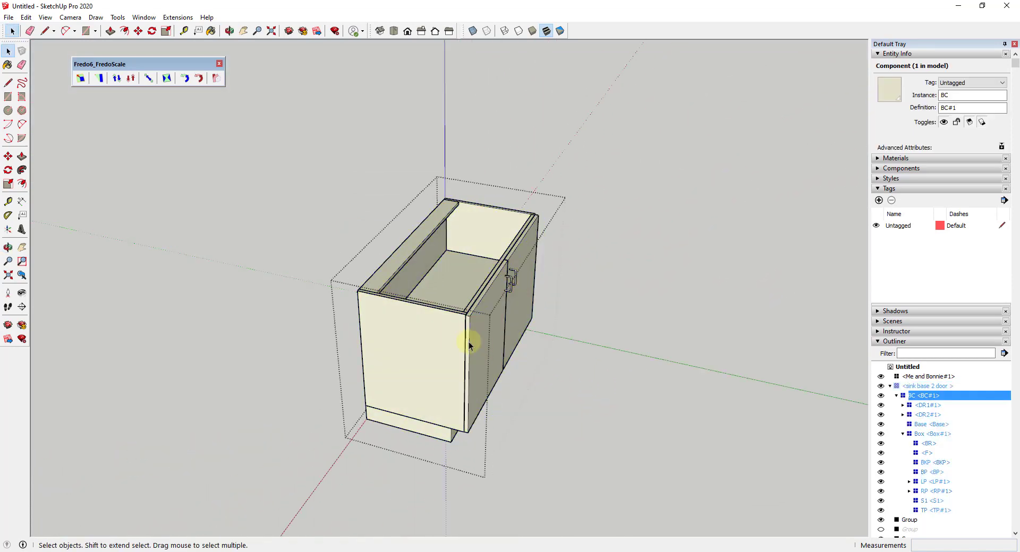
pyautogui.click(929, 434)
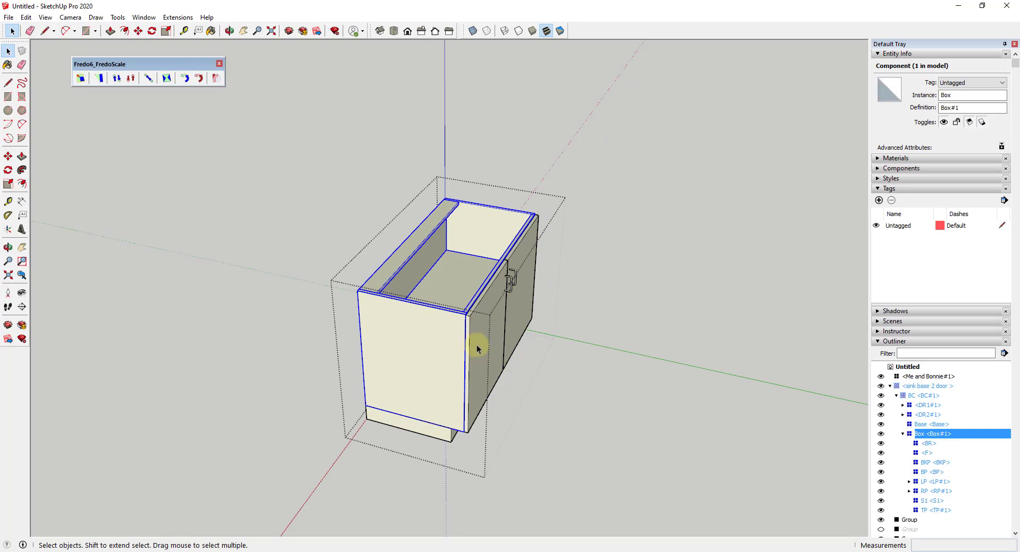
pyautogui.moveTo(478, 376)
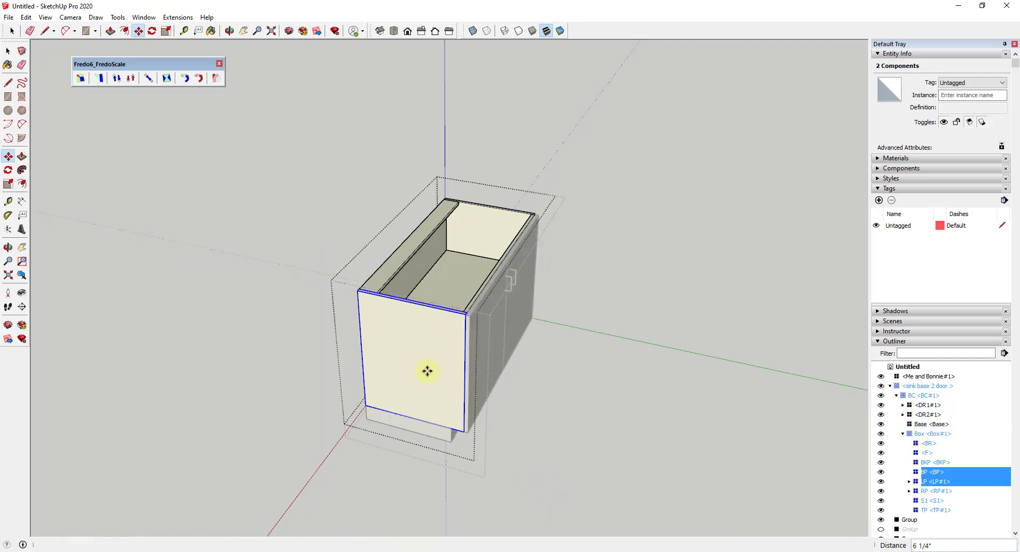
pyautogui.moveTo(465, 317)
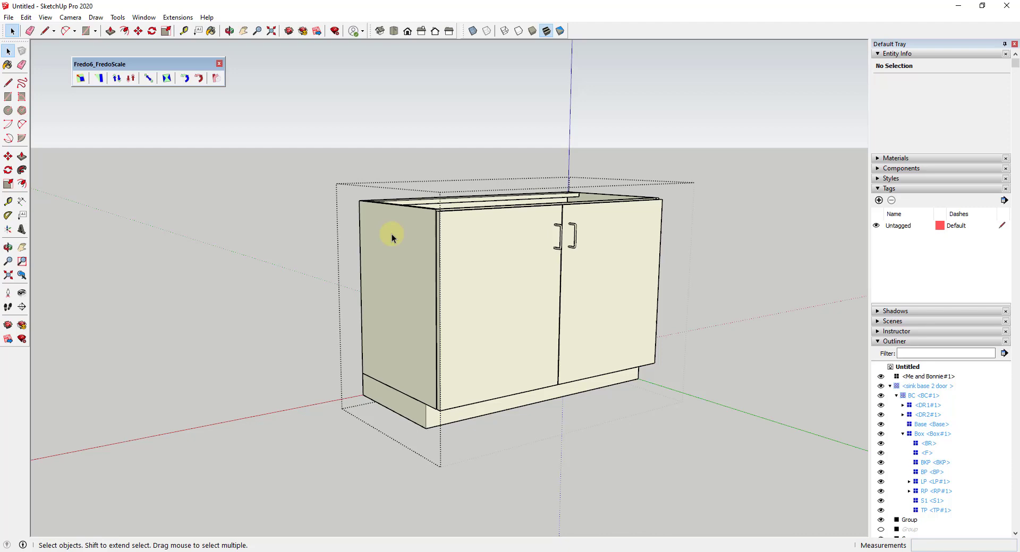
pyautogui.moveTo(160, 121)
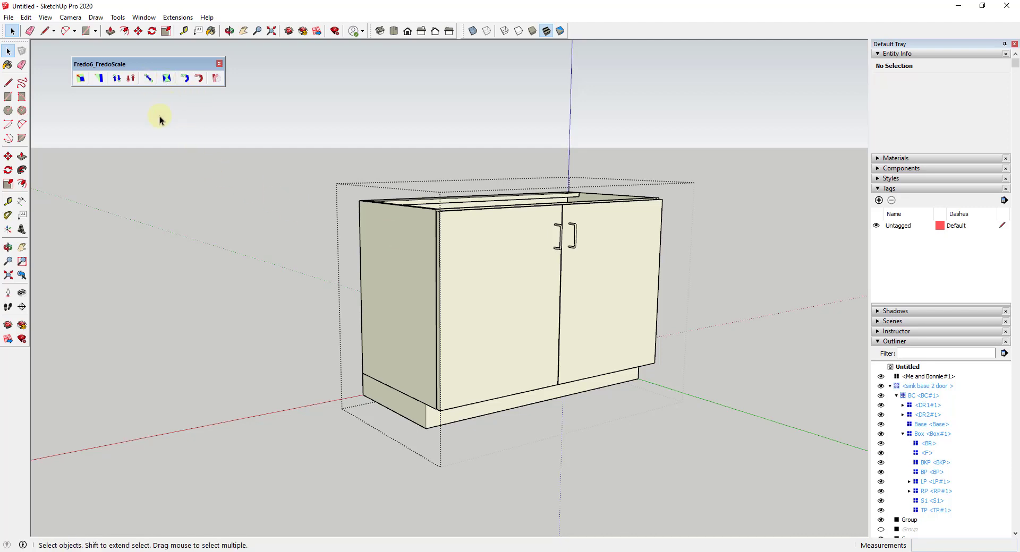
pyautogui.moveTo(188, 139)
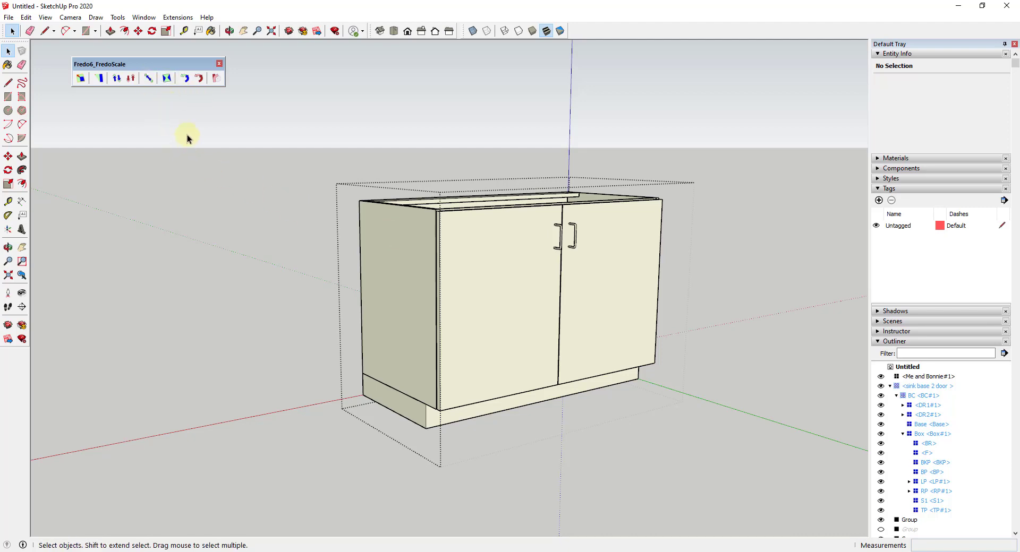
pyautogui.moveTo(148, 78)
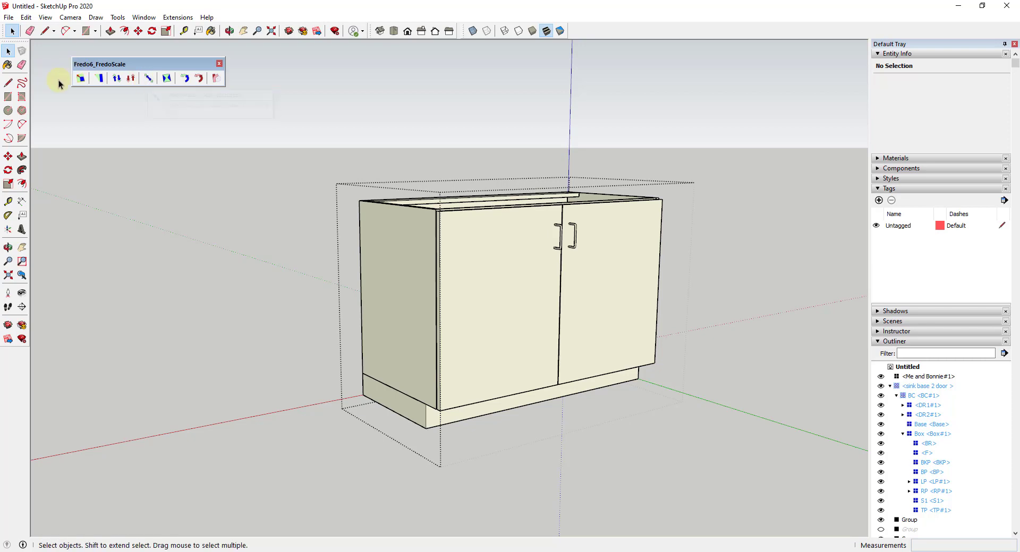
pyautogui.moveTo(148, 78)
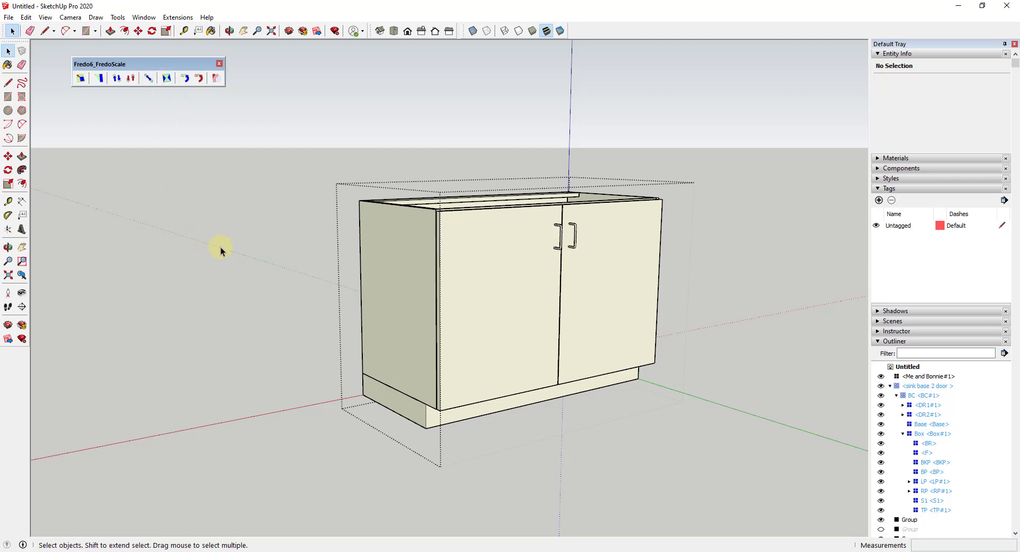
pyautogui.moveTo(148, 78)
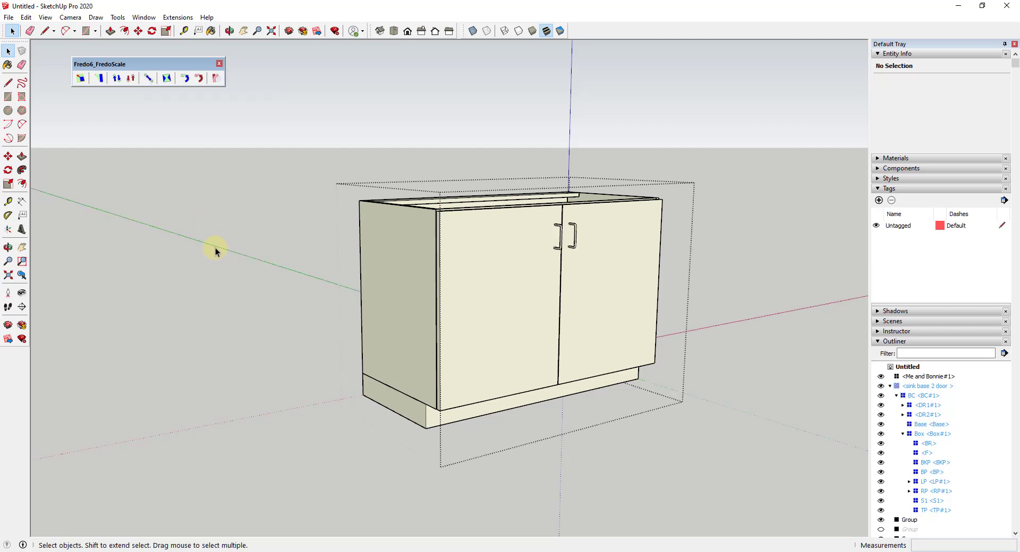
pyautogui.moveTo(148, 78)
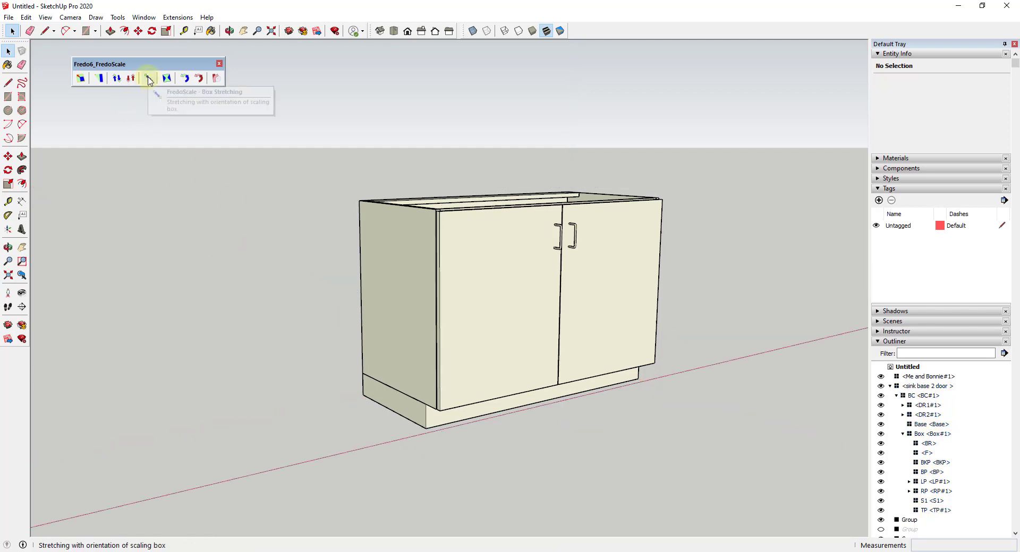
# Step: Select the sink base cabinet to begin stretching it along the red axis
pyautogui.click(526, 285)
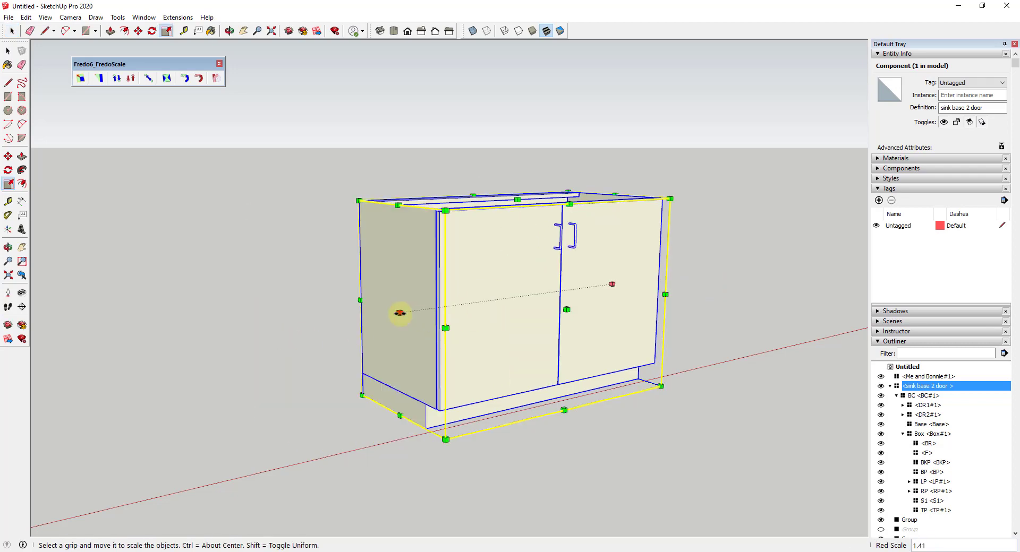
# Step: Drag the scale grip to widen the sink base cabinet along the red axis
pyautogui.moveTo(400, 313); pyautogui.dragTo(490, 291)
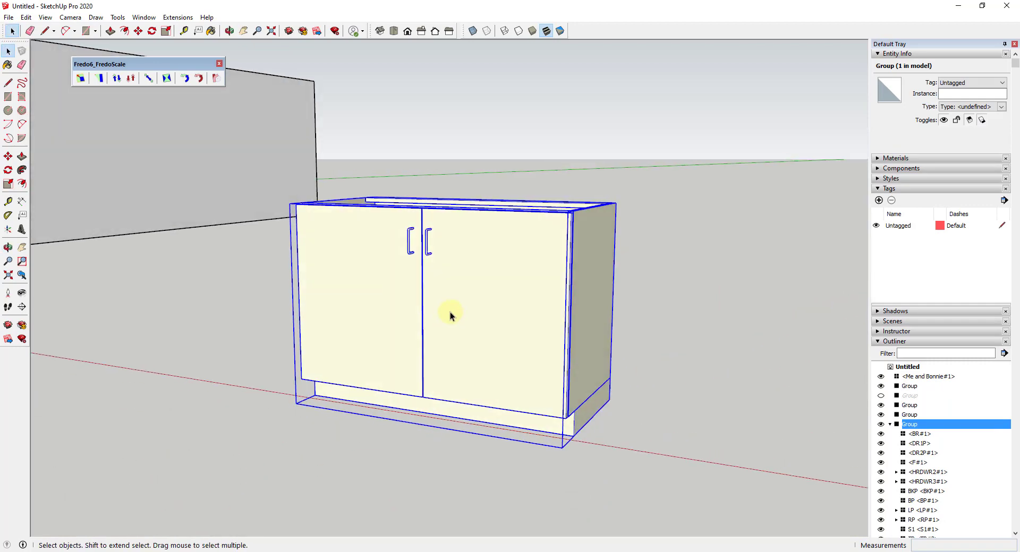
# Step: Start FredoScale Box Stretching on the grouped cabinet with wireframe simulation on
pyautogui.click(98, 78)
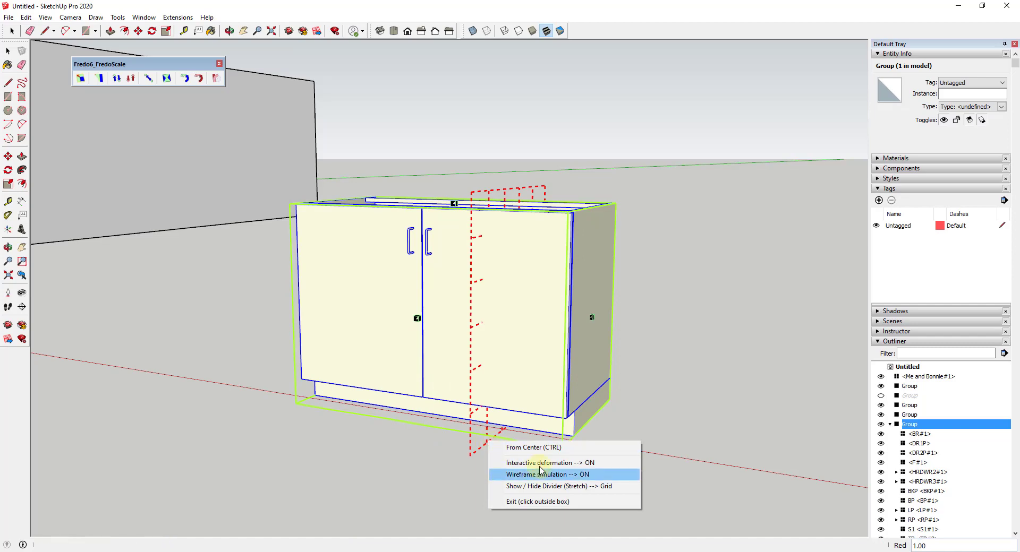
pyautogui.click(547, 474)
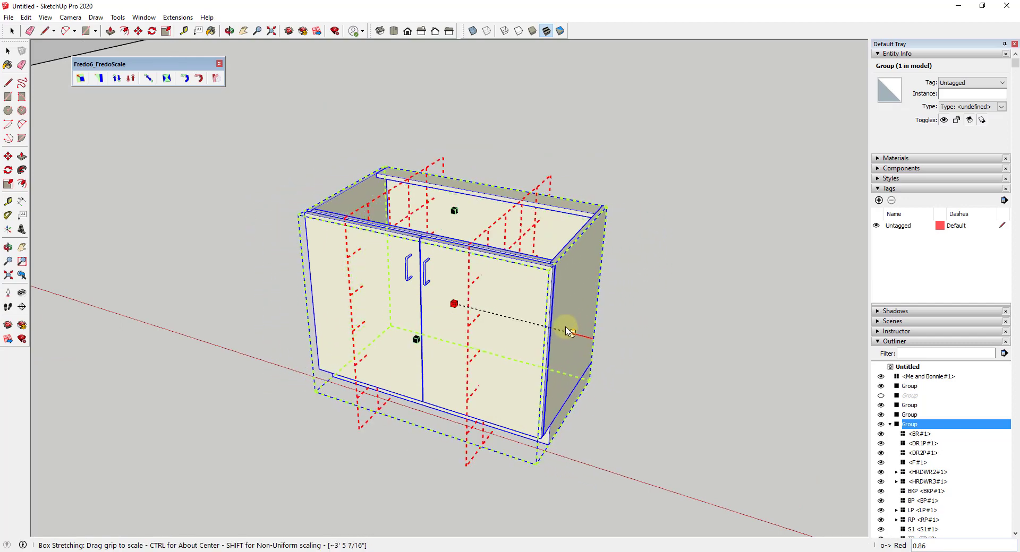
# Step: Stretch the grouped cabinet sideways along the red axis to about 4 feet wide
pyautogui.moveTo(566, 329); pyautogui.dragTo(646, 344)
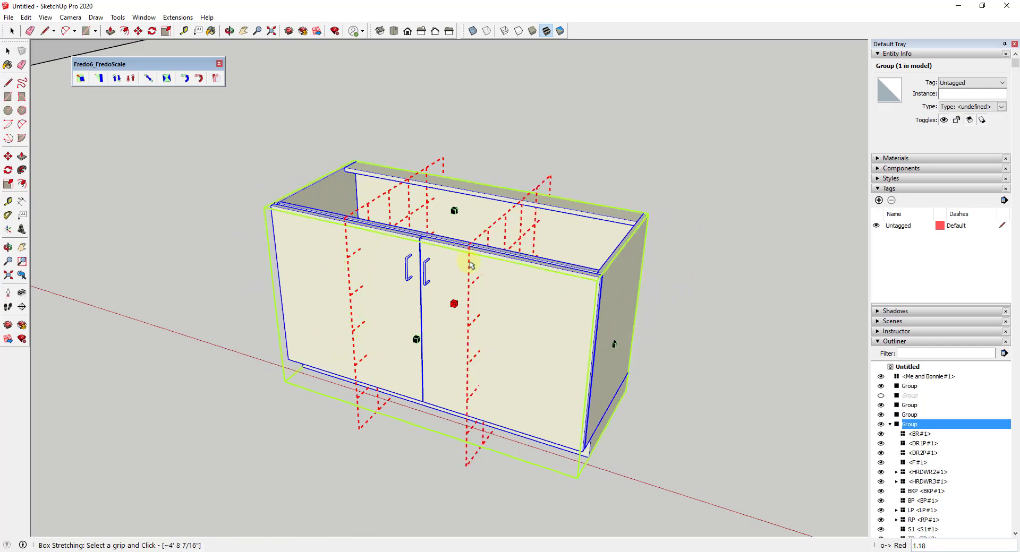
pyautogui.moveTo(429, 283)
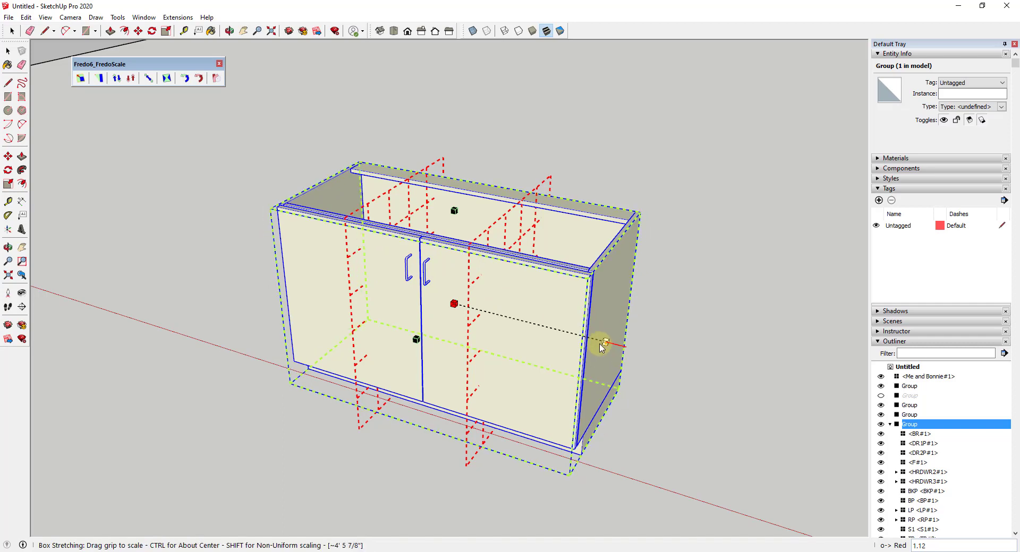
pyautogui.moveTo(602, 343); pyautogui.dragTo(597, 338)
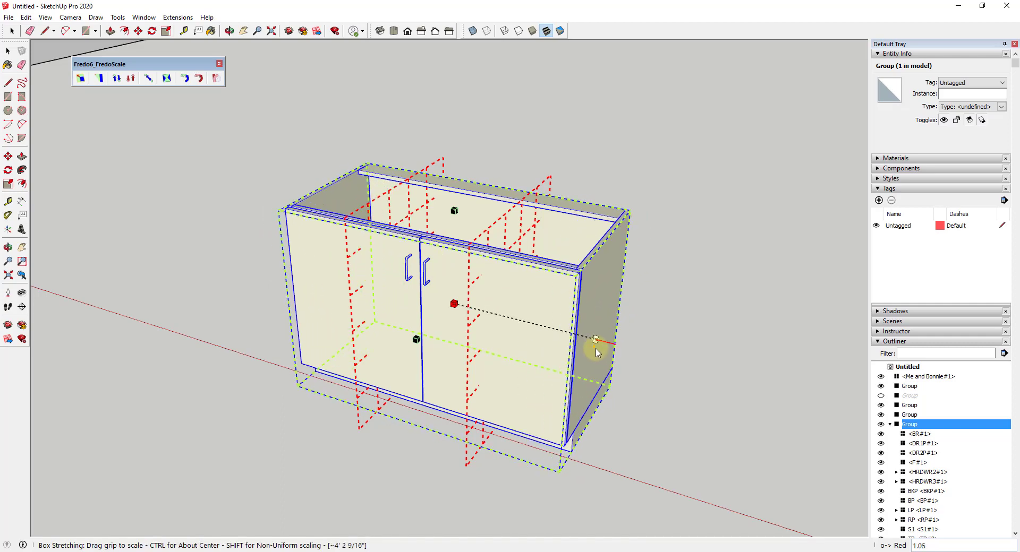
pyautogui.moveTo(595, 339); pyautogui.dragTo(588, 337)
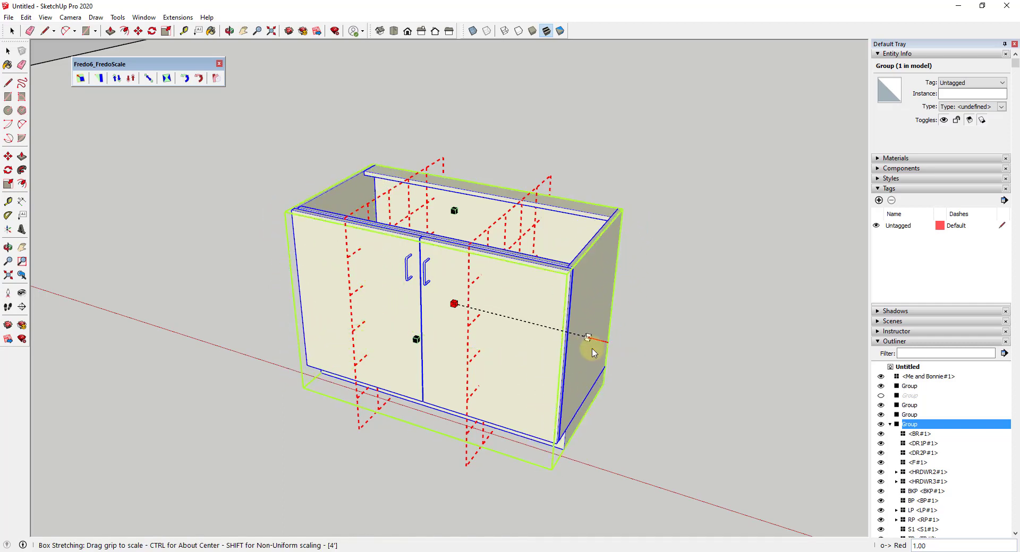